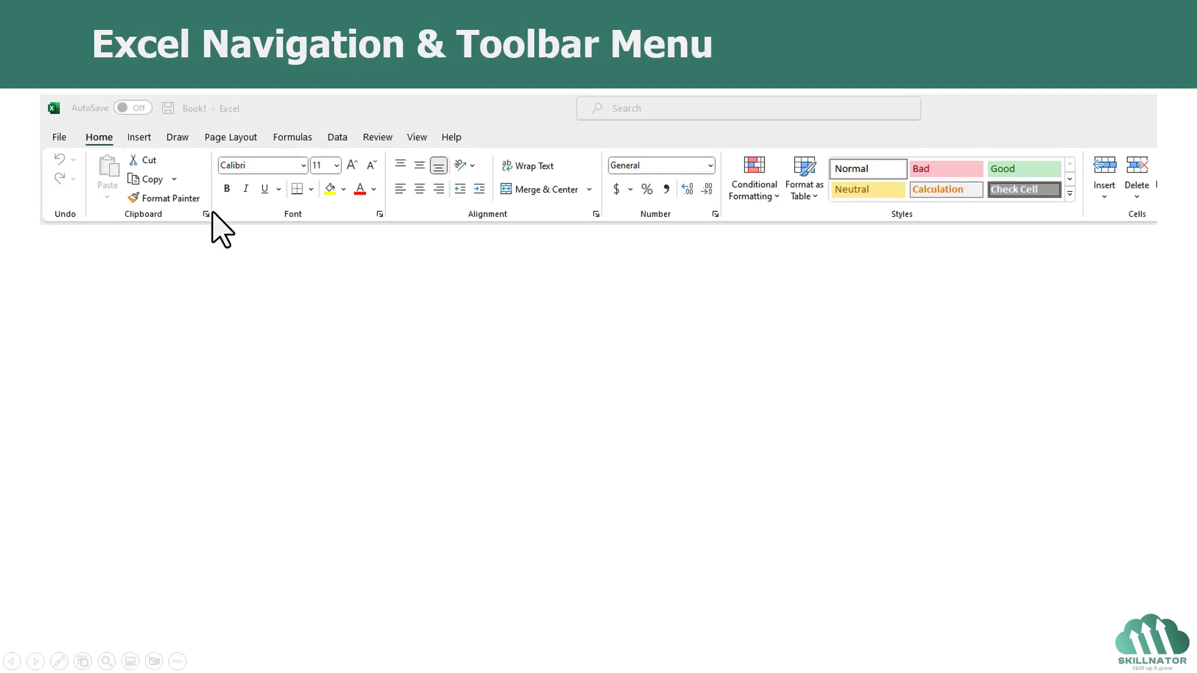
mouse_move(256, 157)
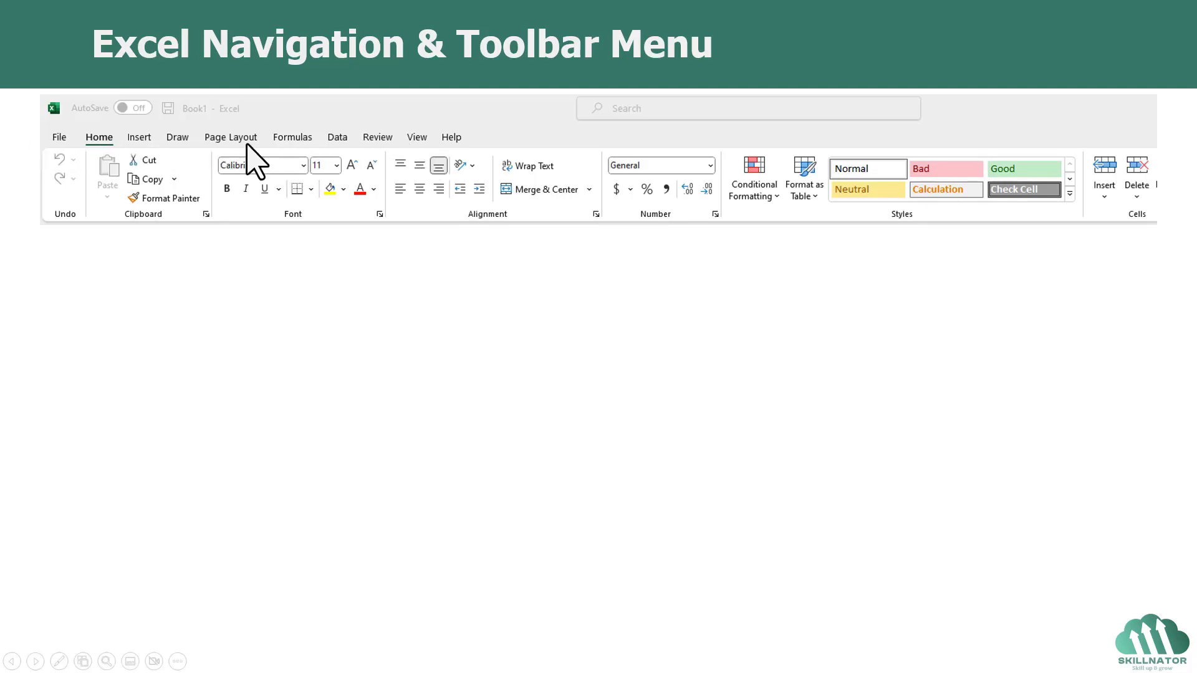
mouse_move(190, 201)
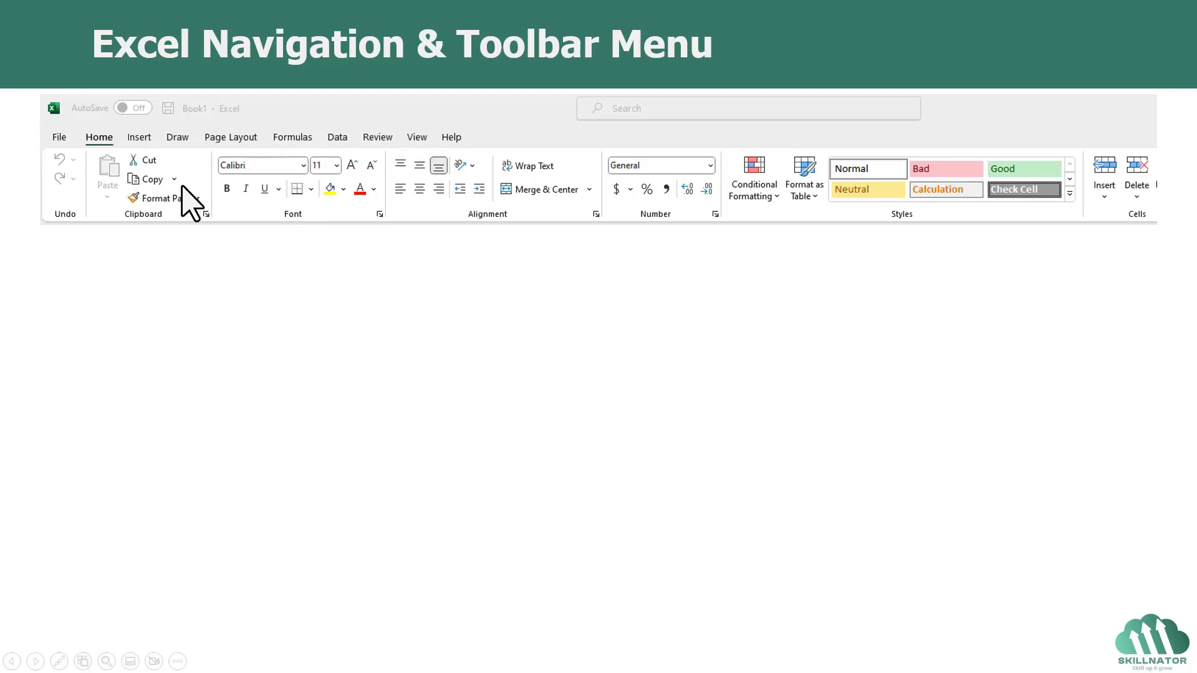
- Advance the navigation and toolbar slide to reveal its Ctrl + F1 caption
key("ctrl+F1")
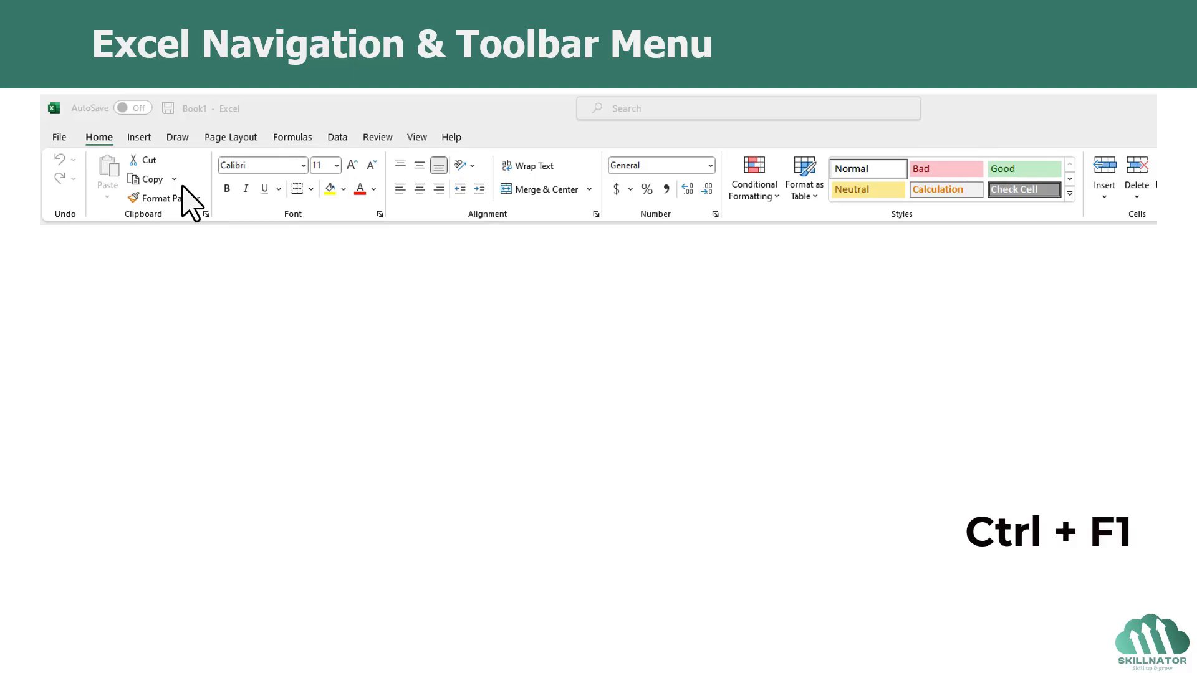
key("ctrl+F1")
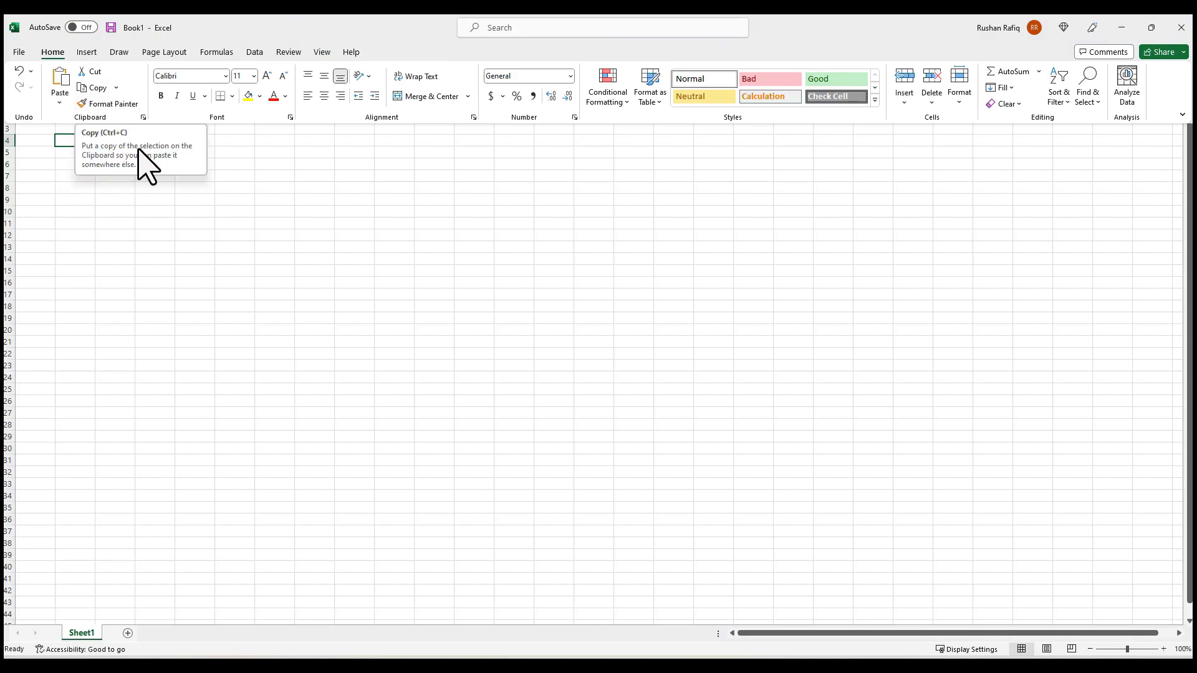
mouse_move(120, 166)
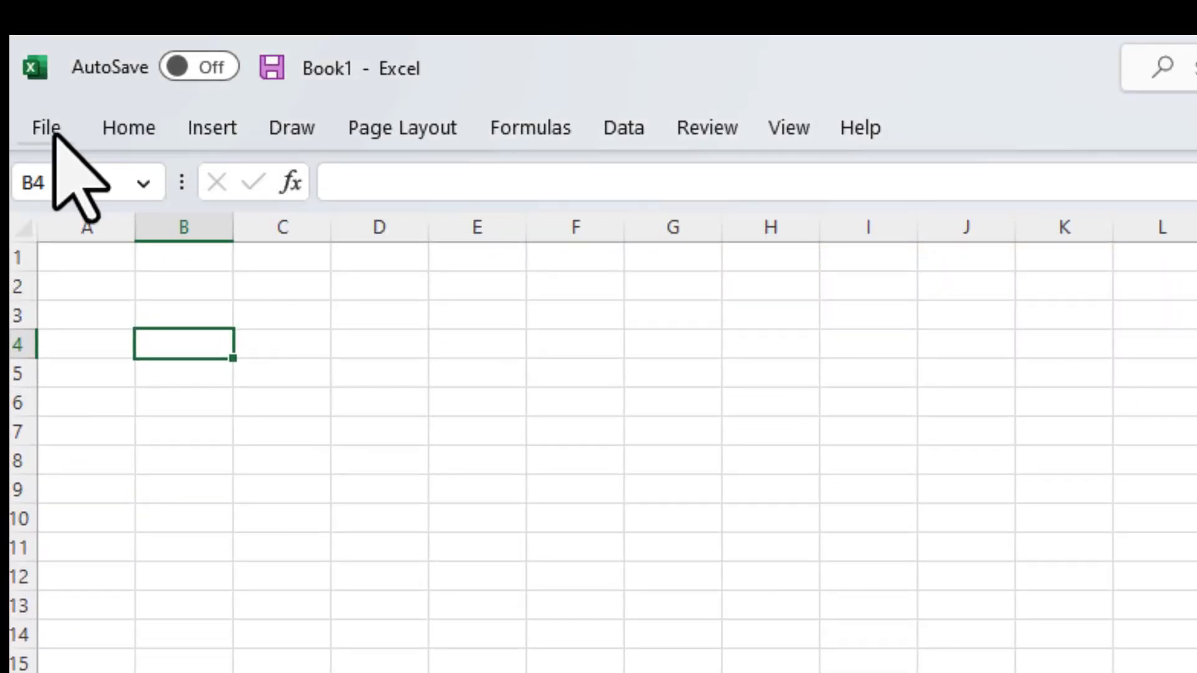
- Open the File backstage view showing templates and recent workbooks
left_click(46, 127)
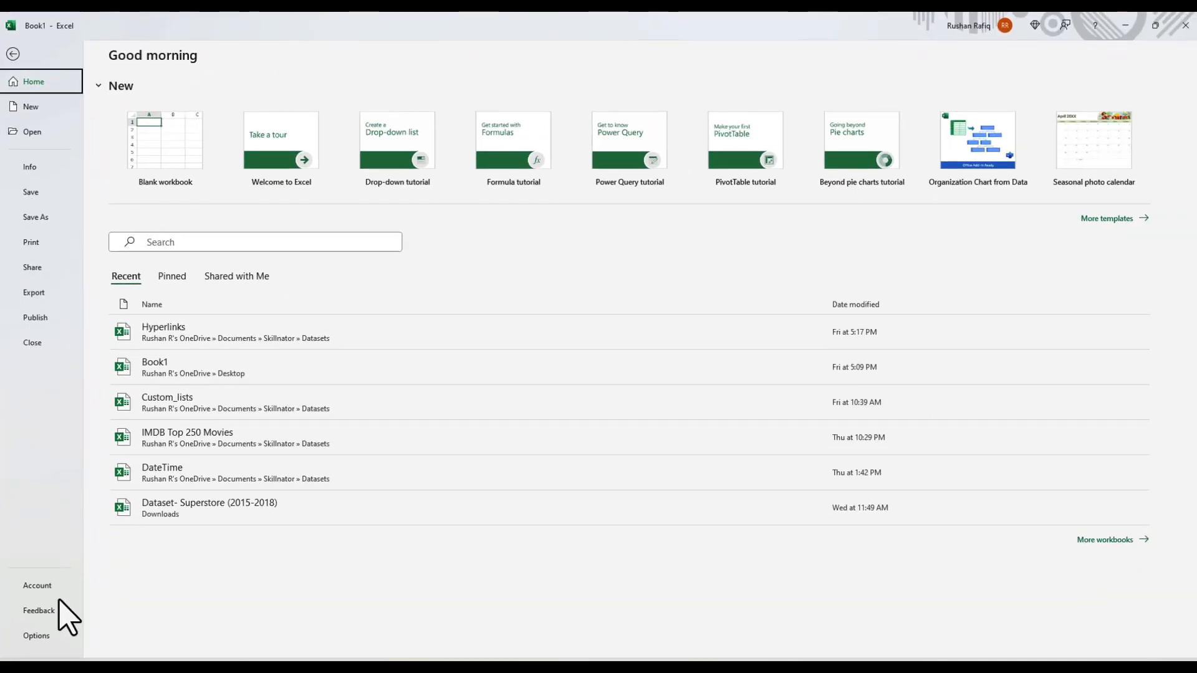
- In Options, add Copy and Cut to the Quick Access Toolbar and enable showing it
left_click(37, 636)
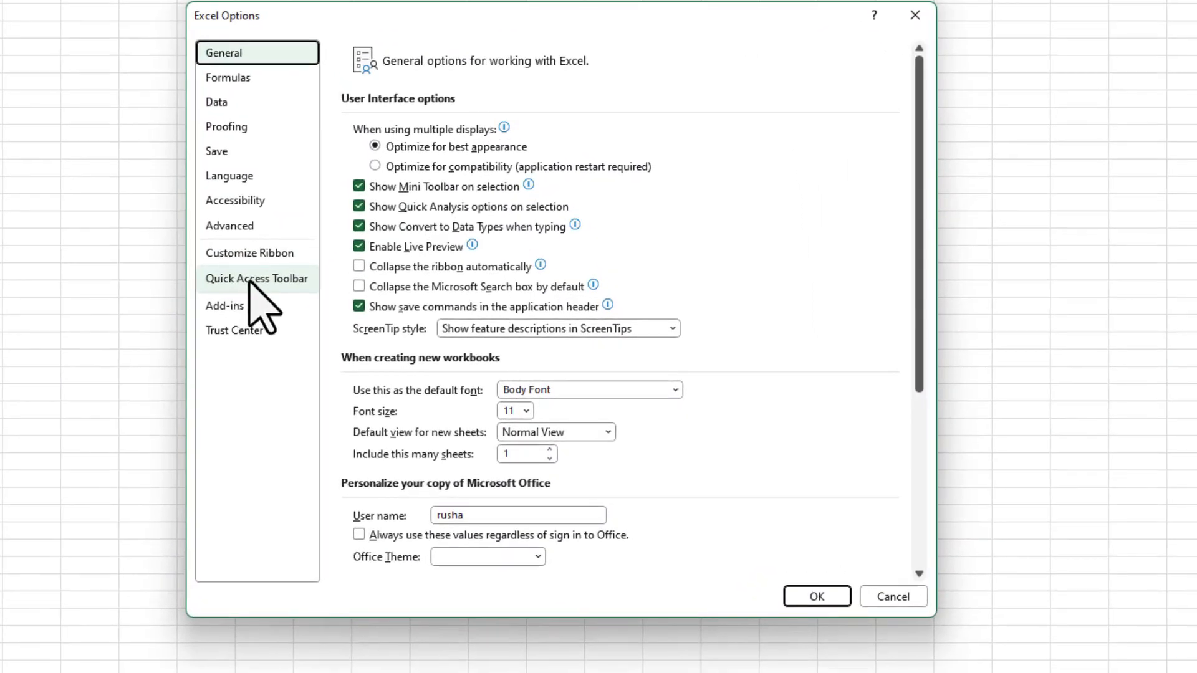
left_click(255, 278)
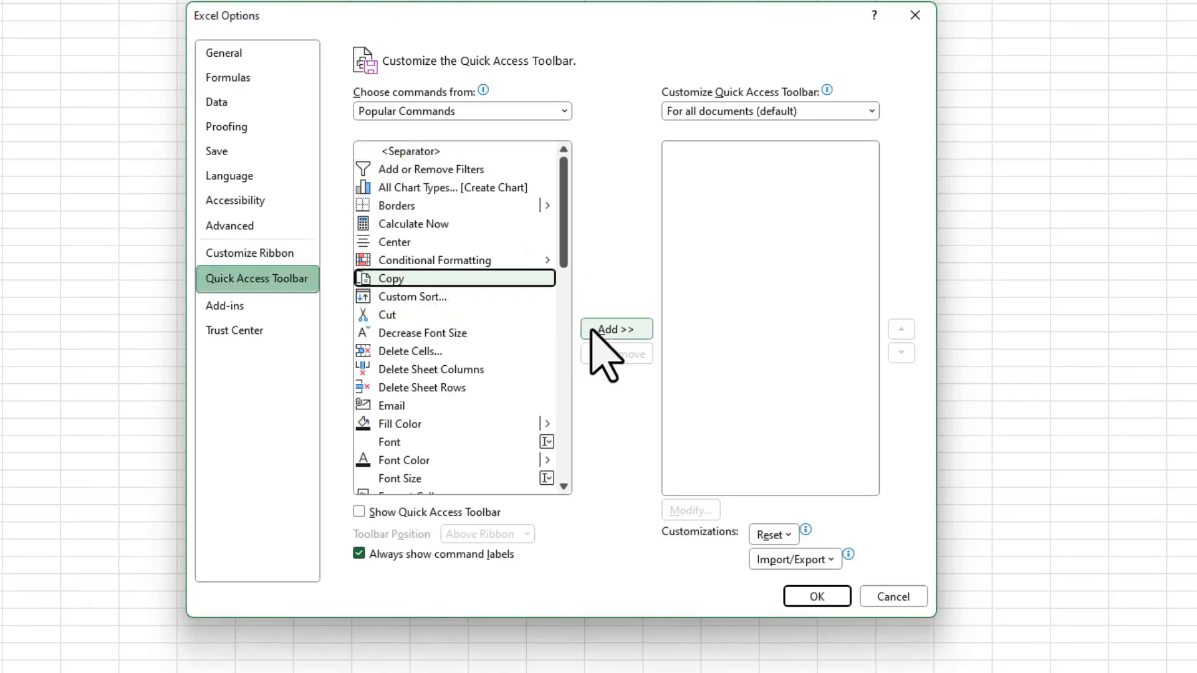
left_click(616, 329)
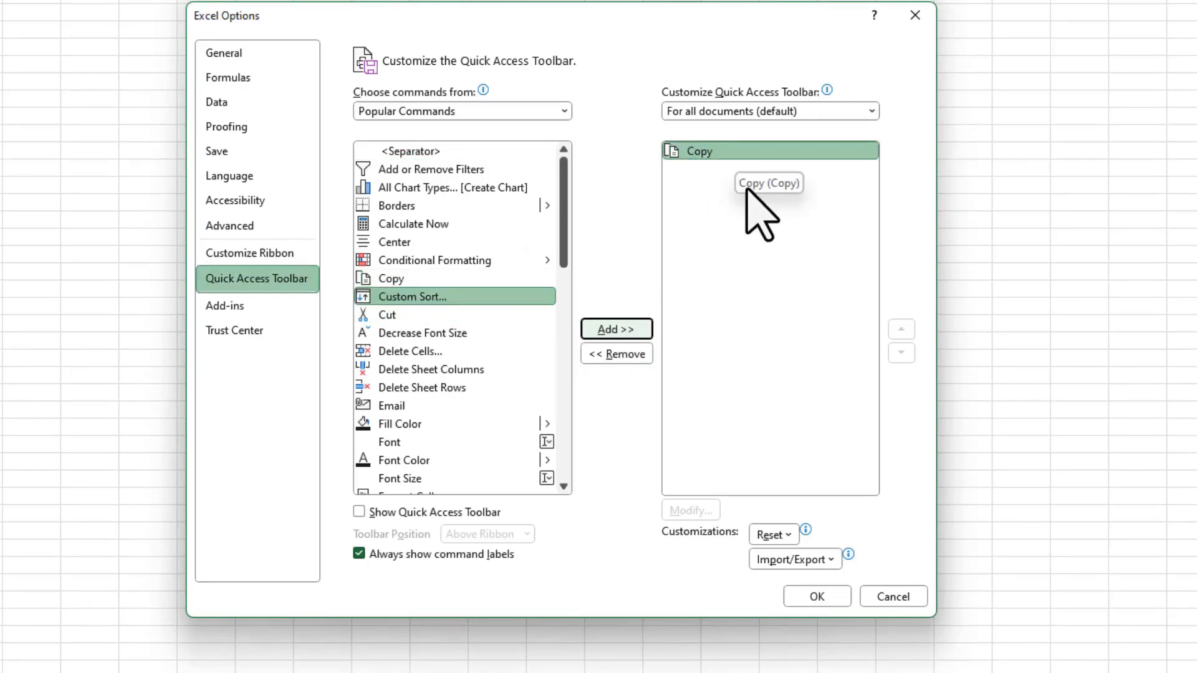
mouse_move(771, 245)
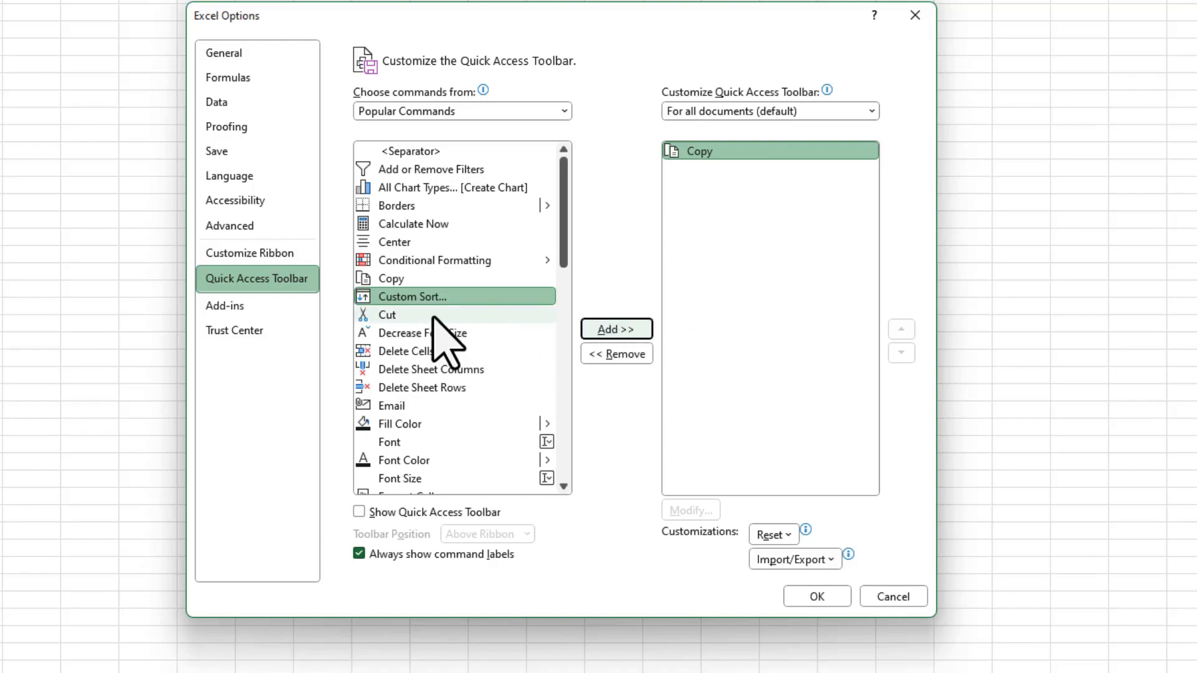
left_click(616, 329)
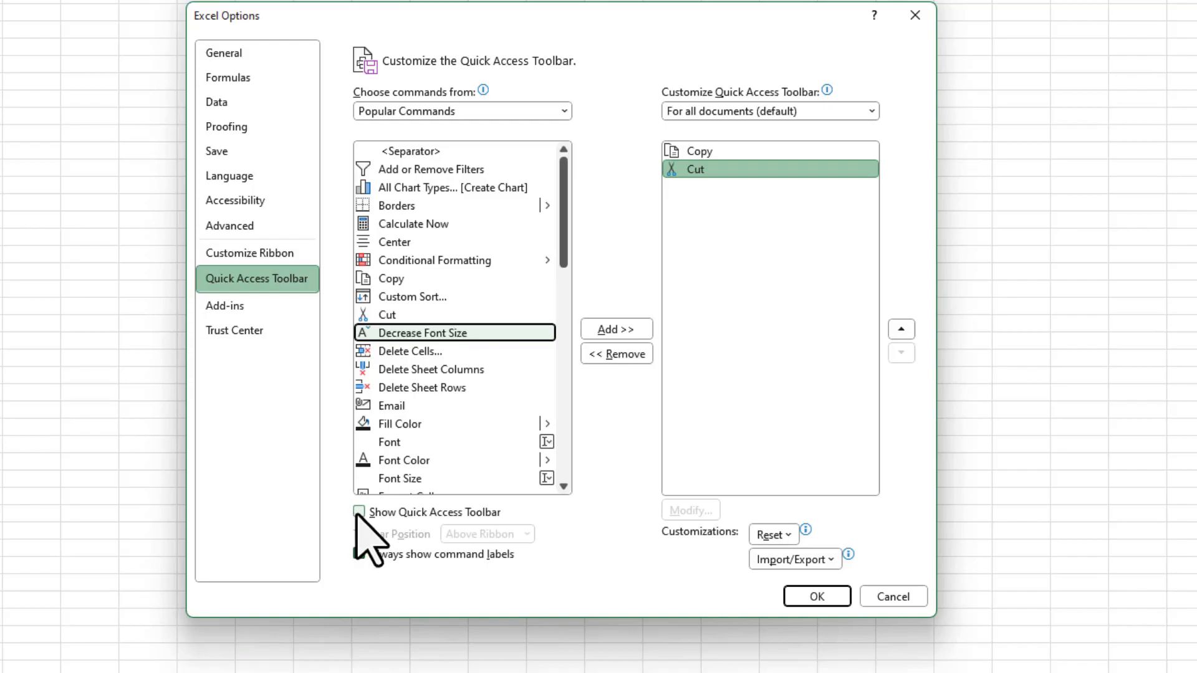
left_click(359, 513)
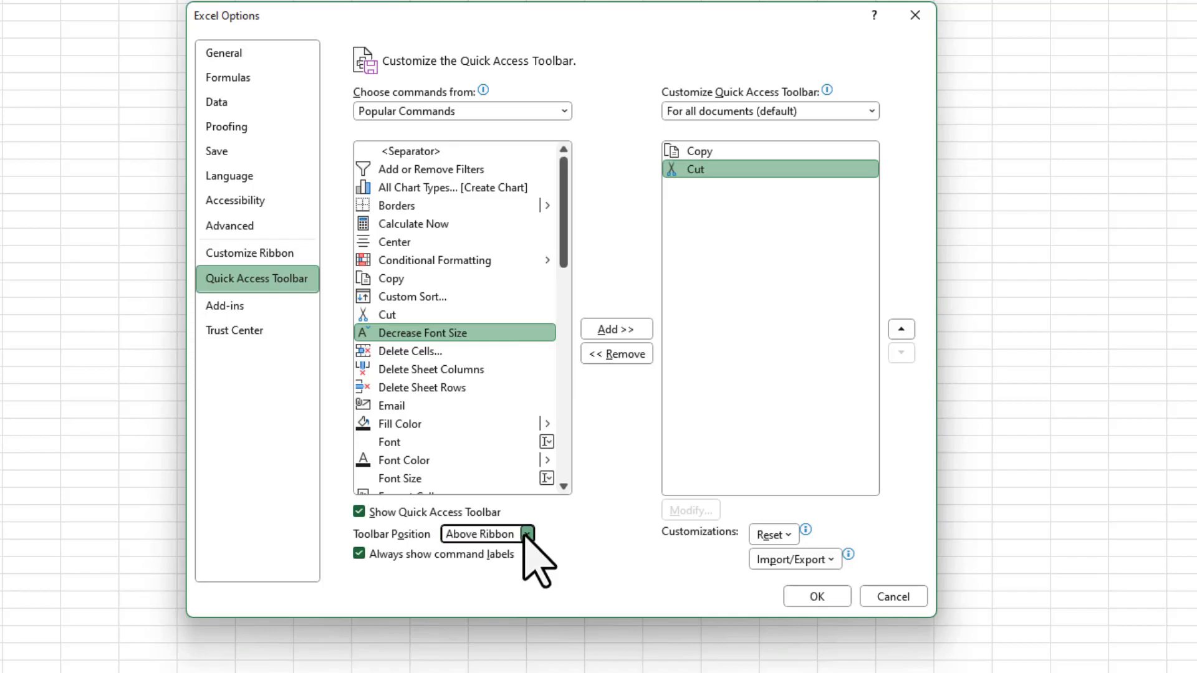
- Position the Quick Access Toolbar above the ribbon, confirm, and view its customization menu
left_click(526, 534)
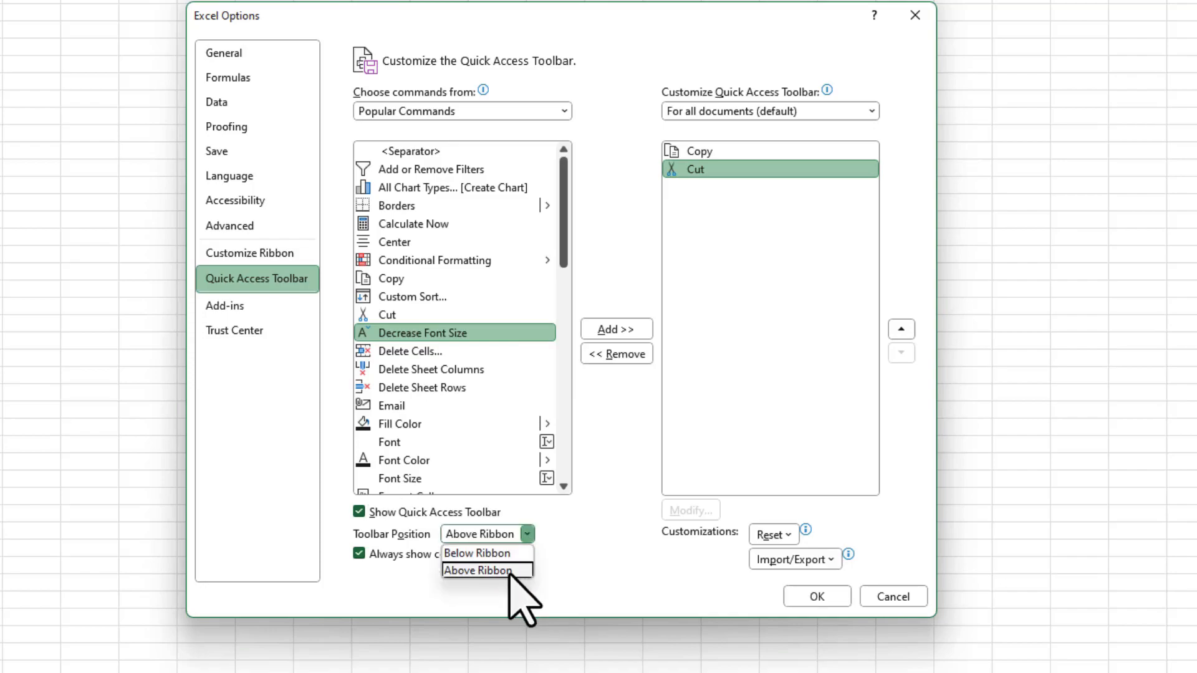
left_click(476, 570)
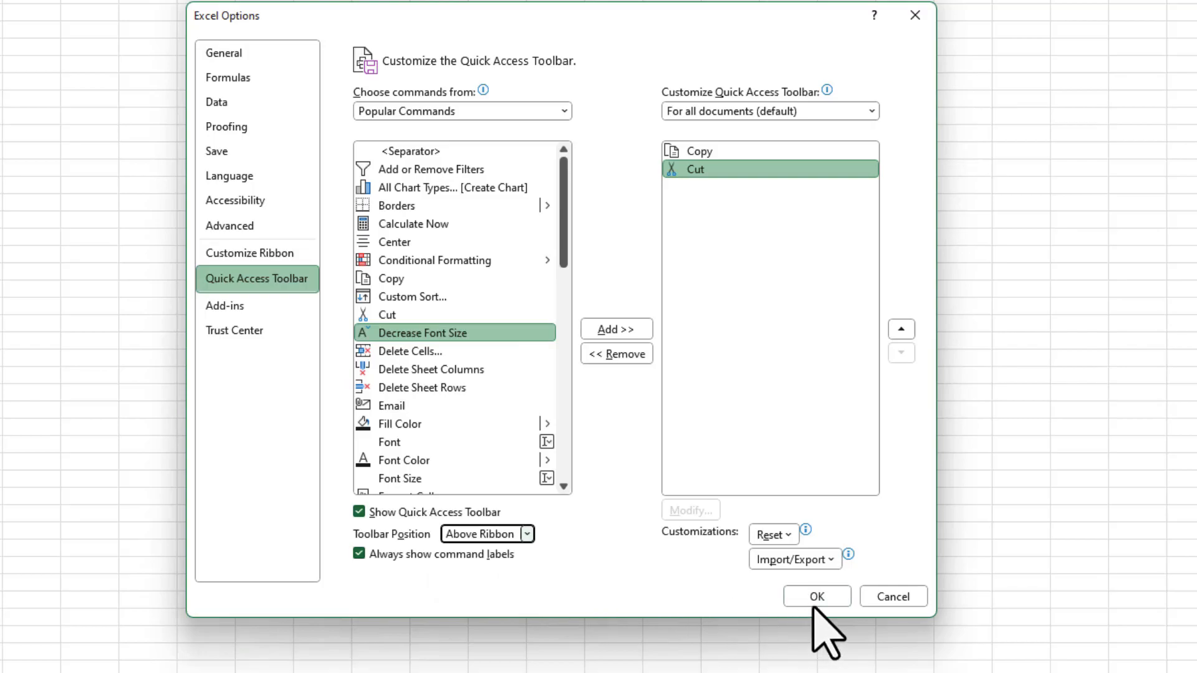
left_click(816, 596)
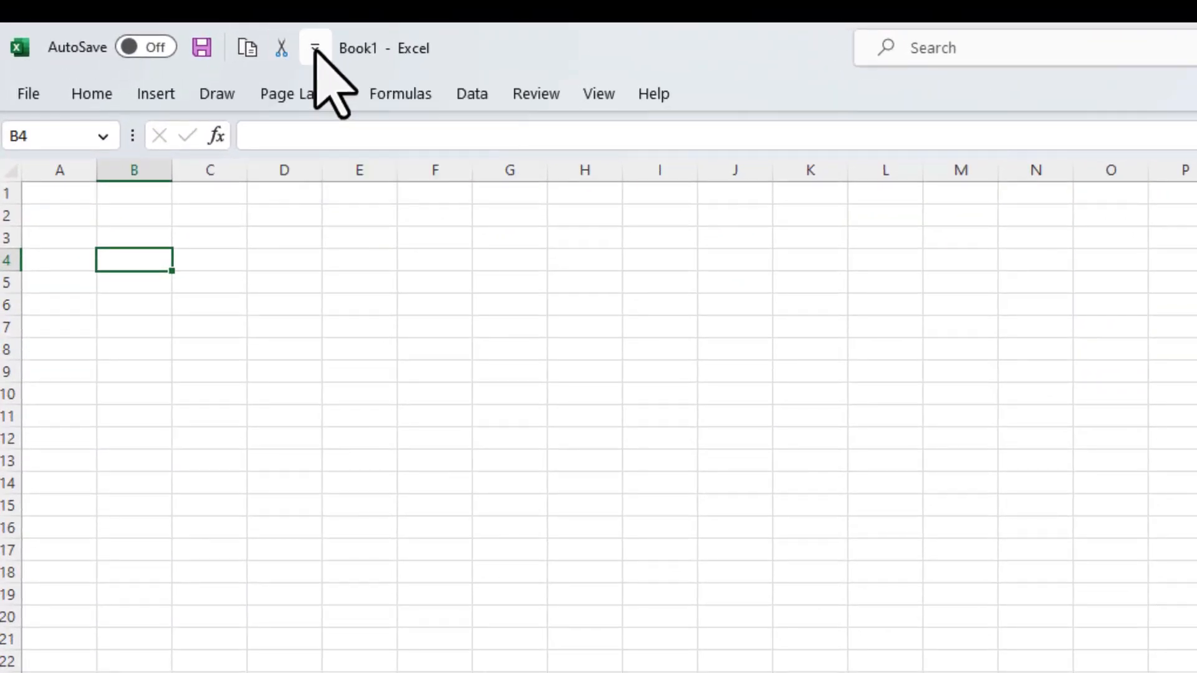
left_click(314, 47)
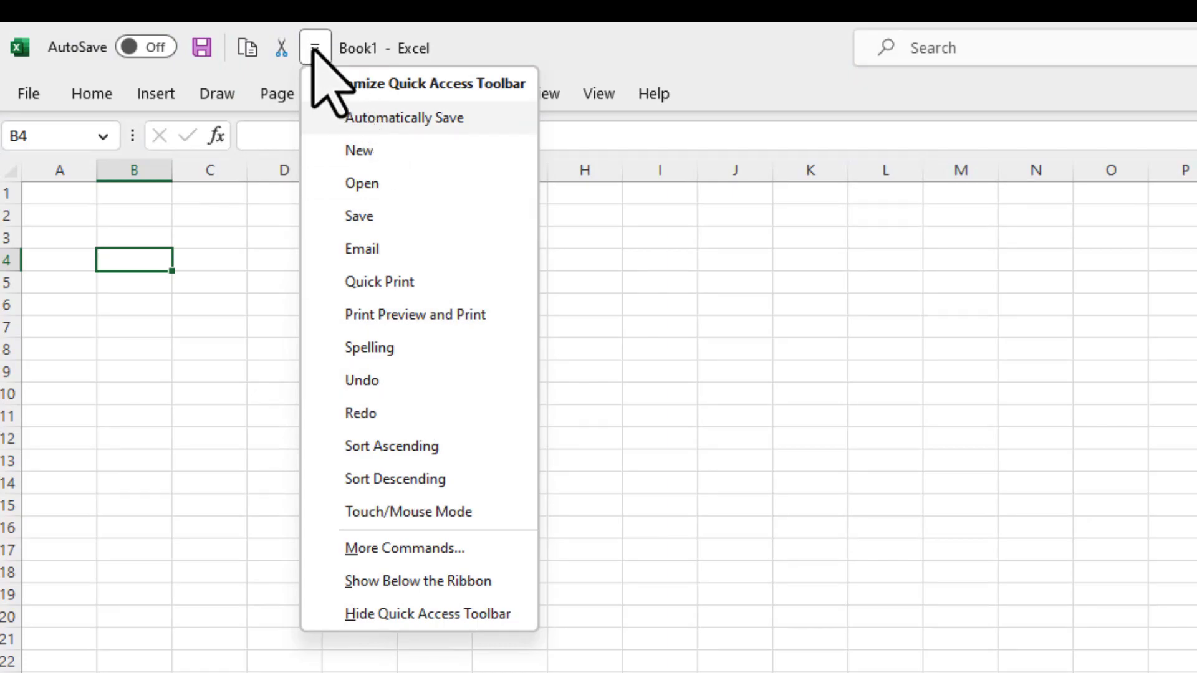
- Remove Cut and Copy from the Quick Access Toolbar commands and apply
left_click(403, 548)
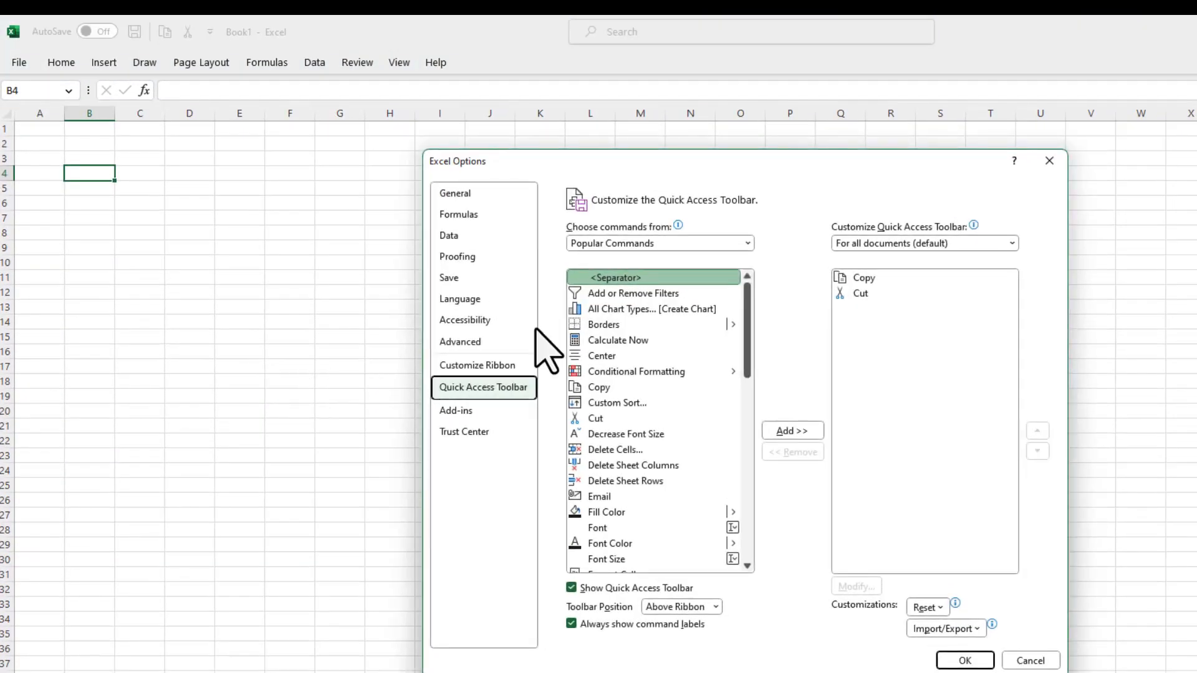
left_click(864, 277)
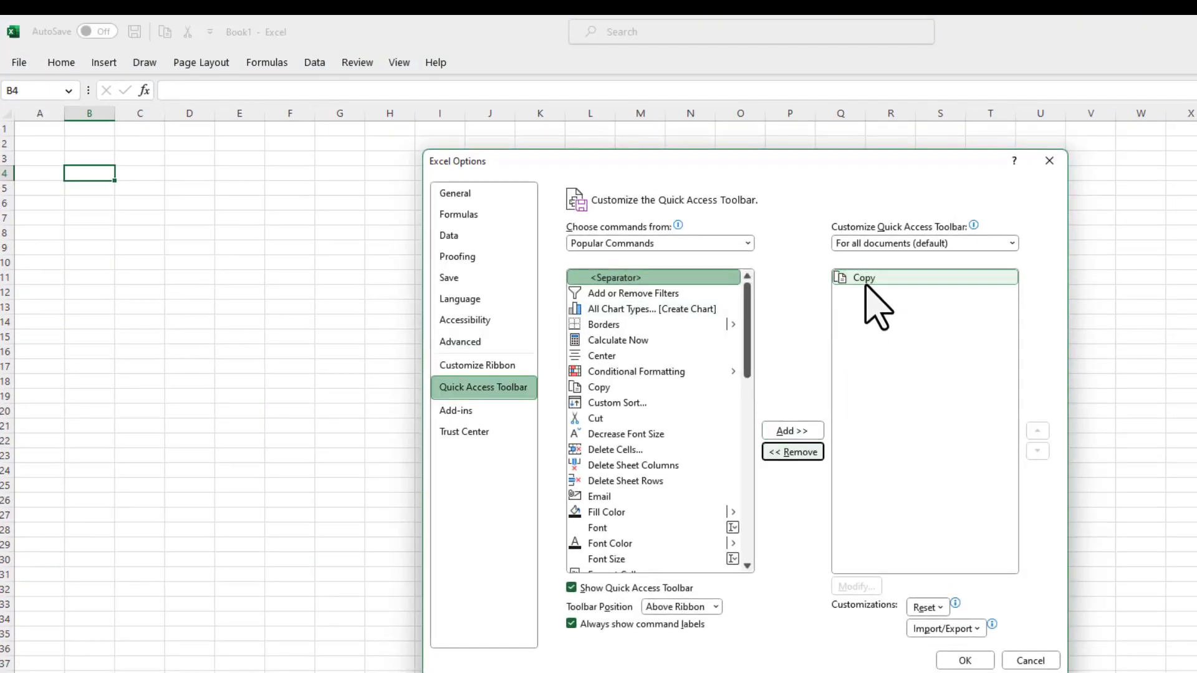
left_click(792, 452)
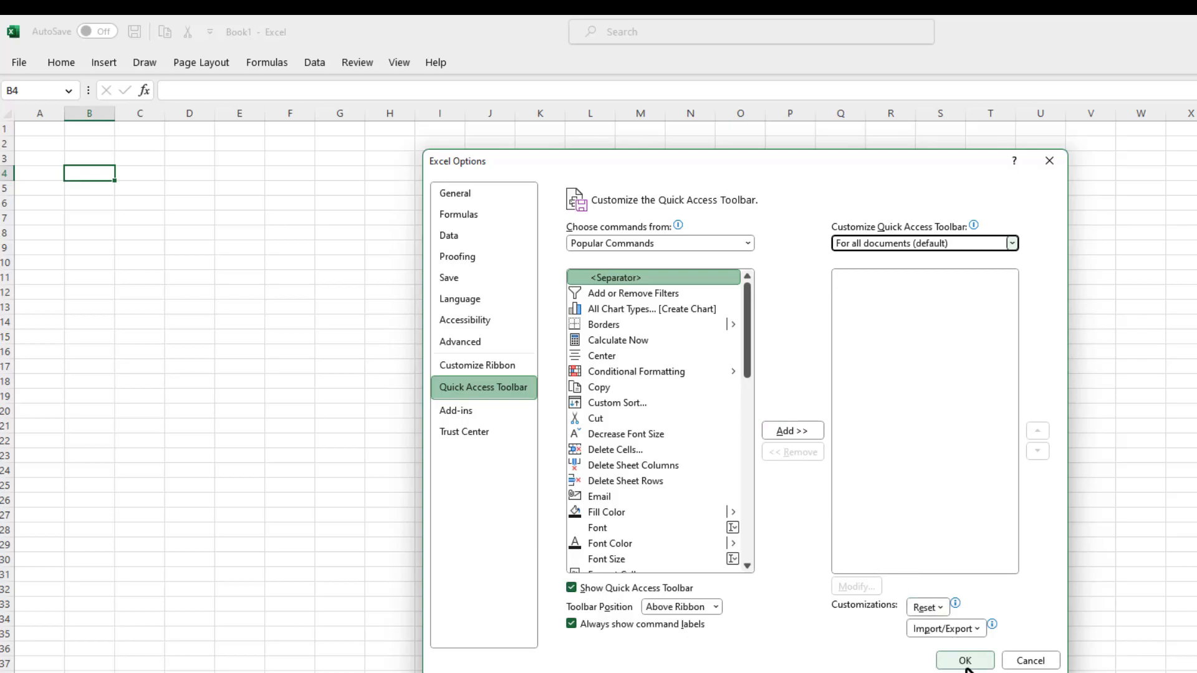
left_click(964, 661)
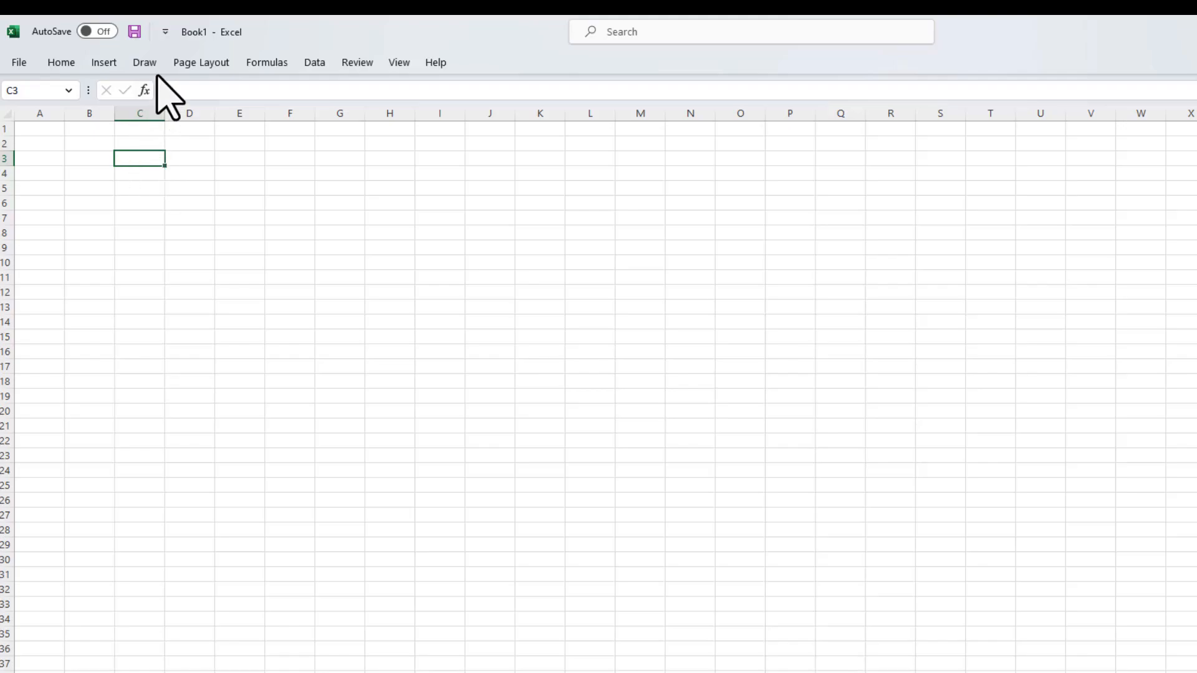
mouse_move(27, 81)
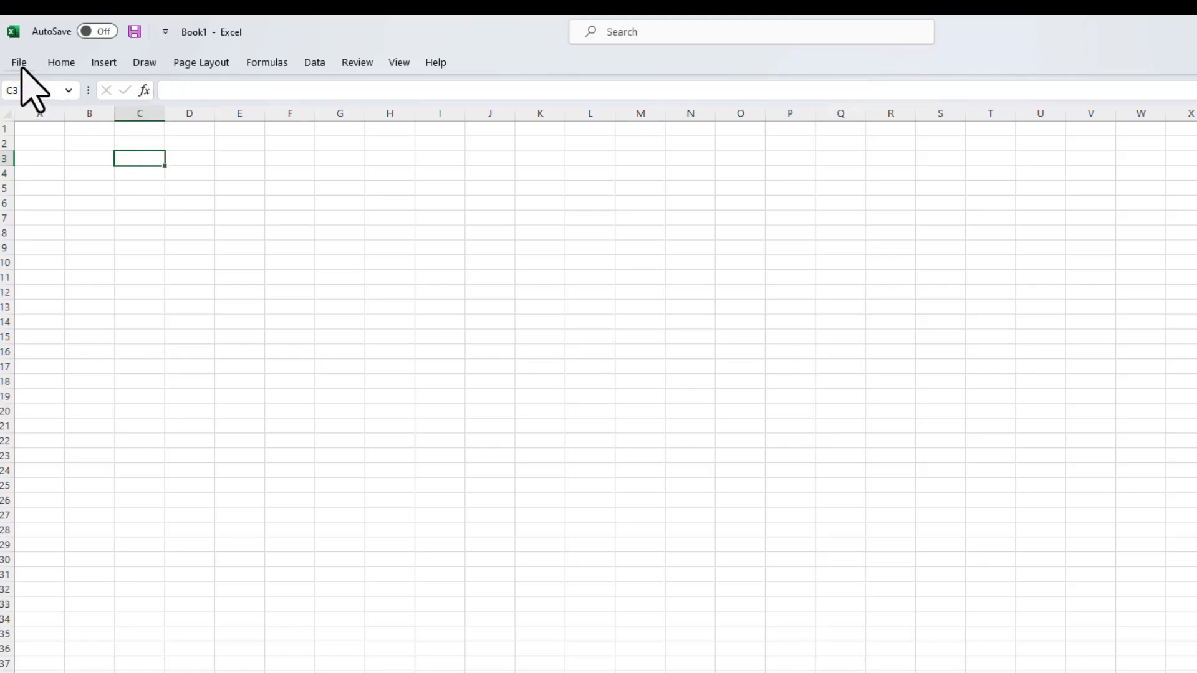
mouse_move(132, 452)
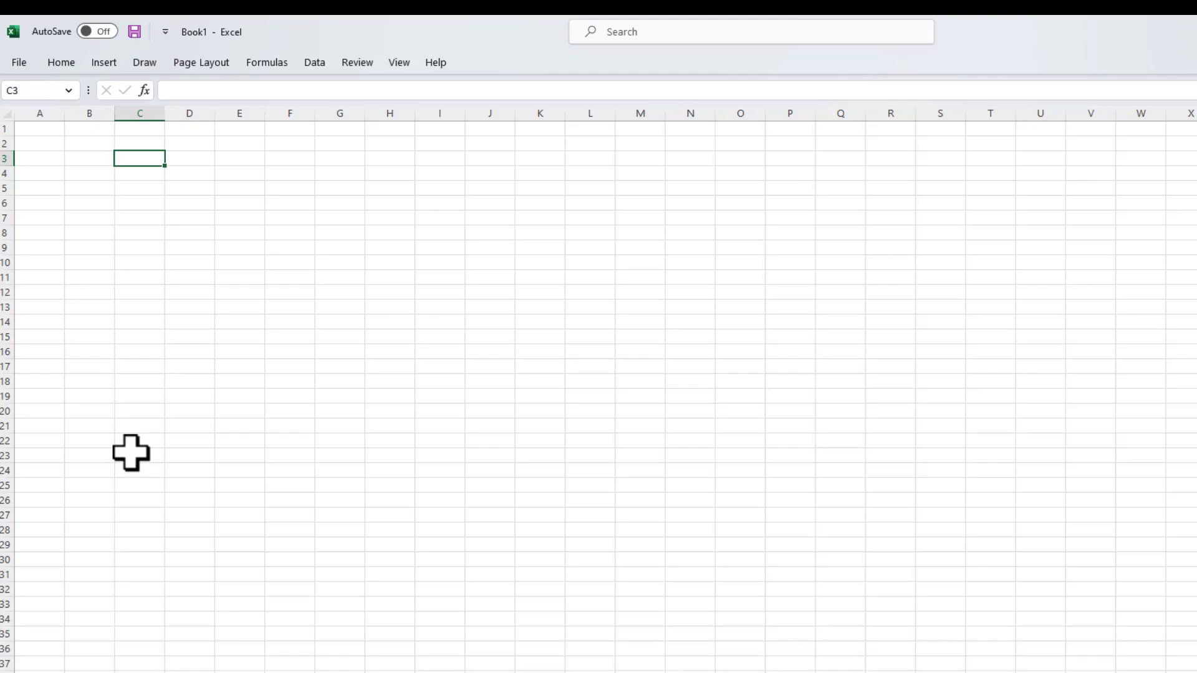
- Reopen the quick access toolbar customization menu
left_click(165, 31)
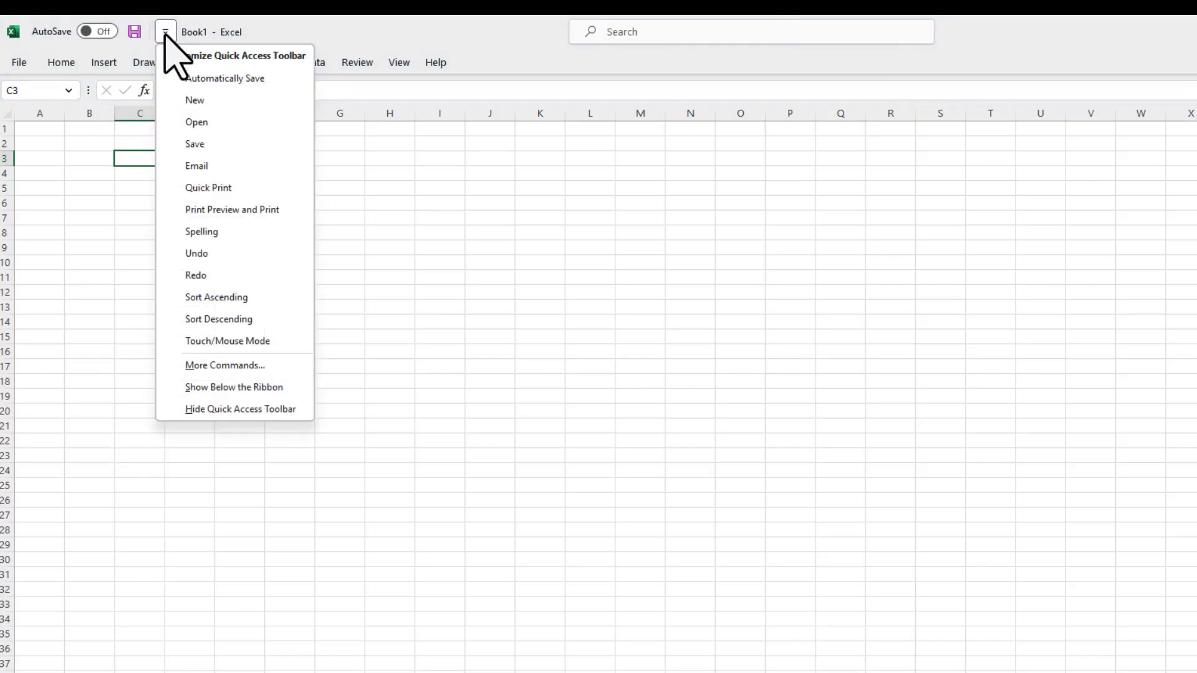
mouse_move(229, 319)
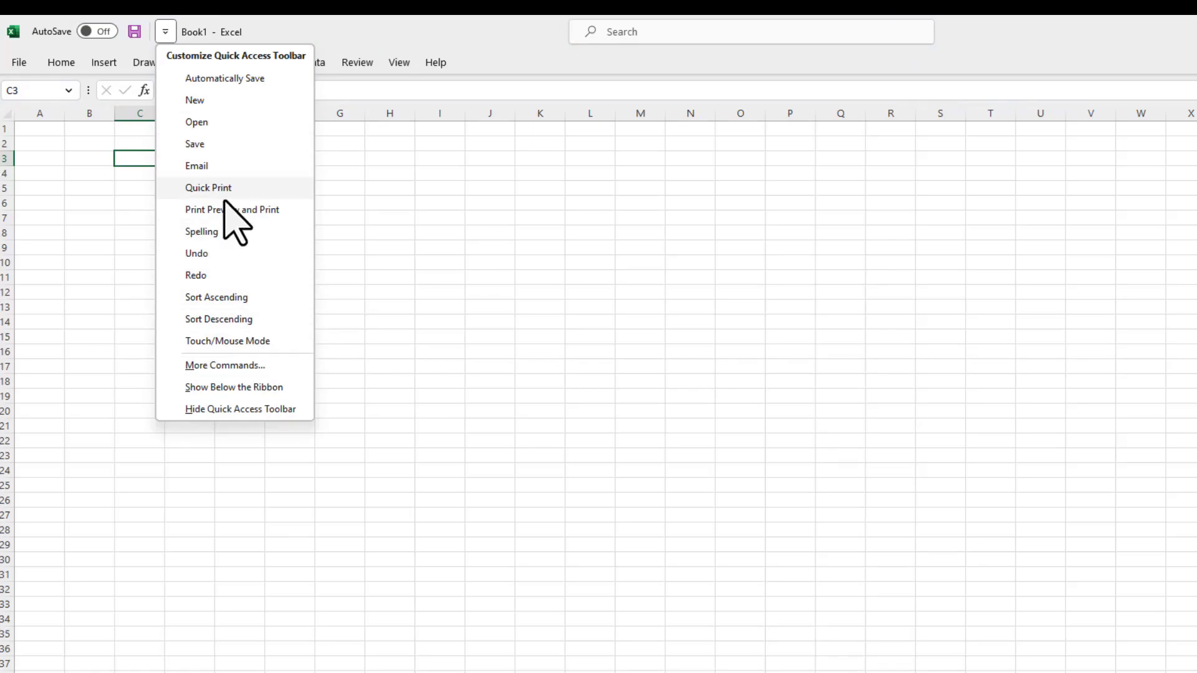
mouse_move(196, 166)
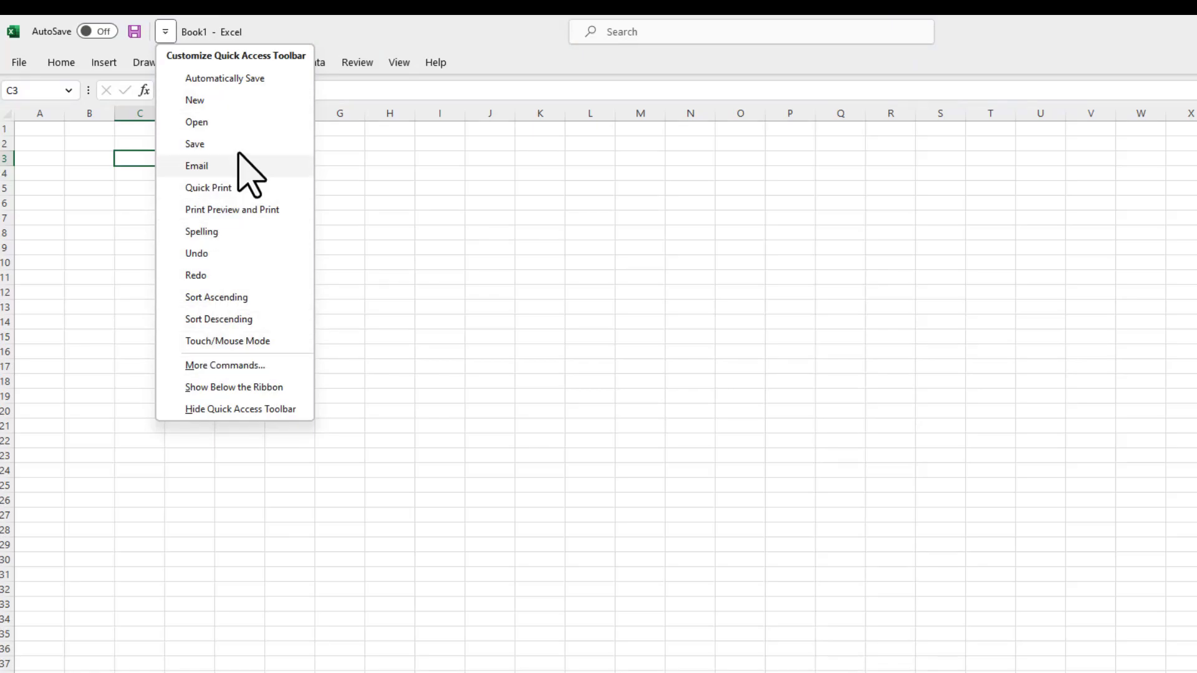
mouse_move(197, 144)
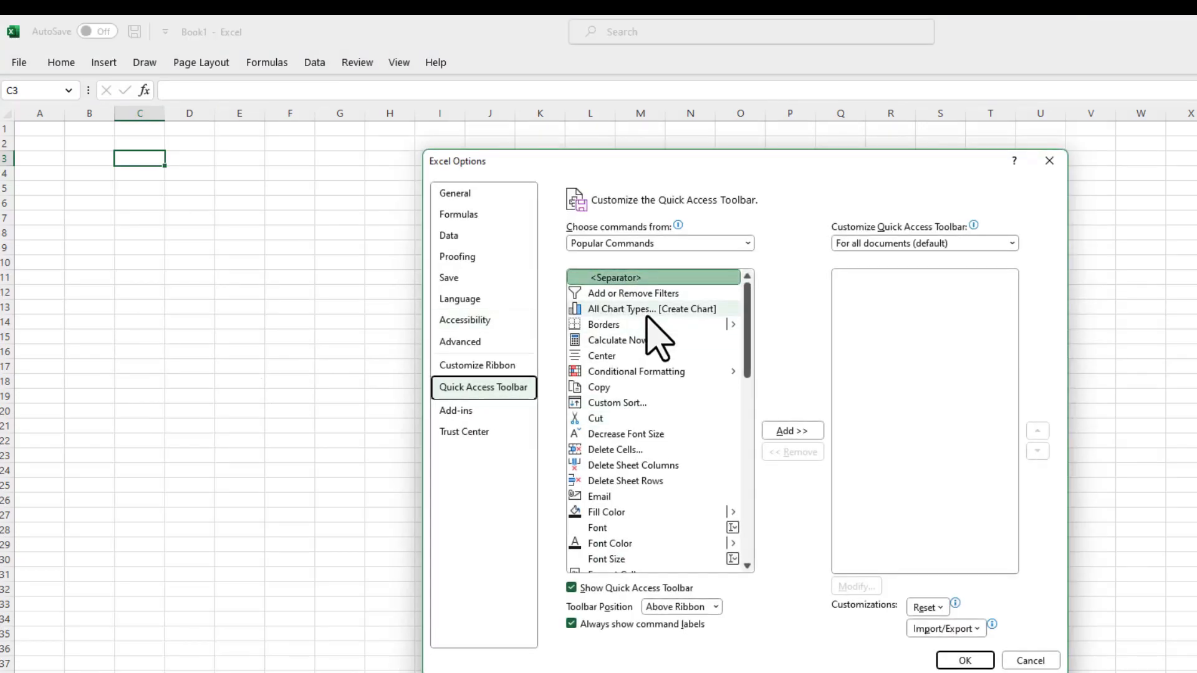
mouse_move(759, 359)
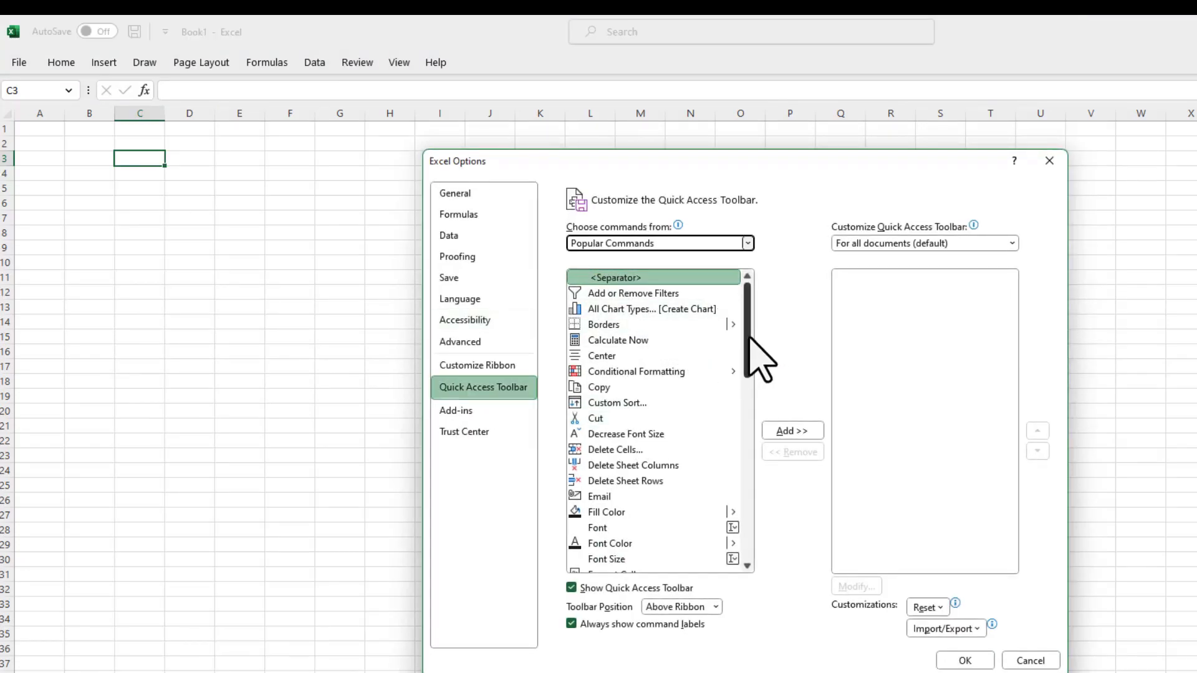
- Browse the Commands Not in the Ribbon and Macros categories without adding any command
scroll("down", 3)
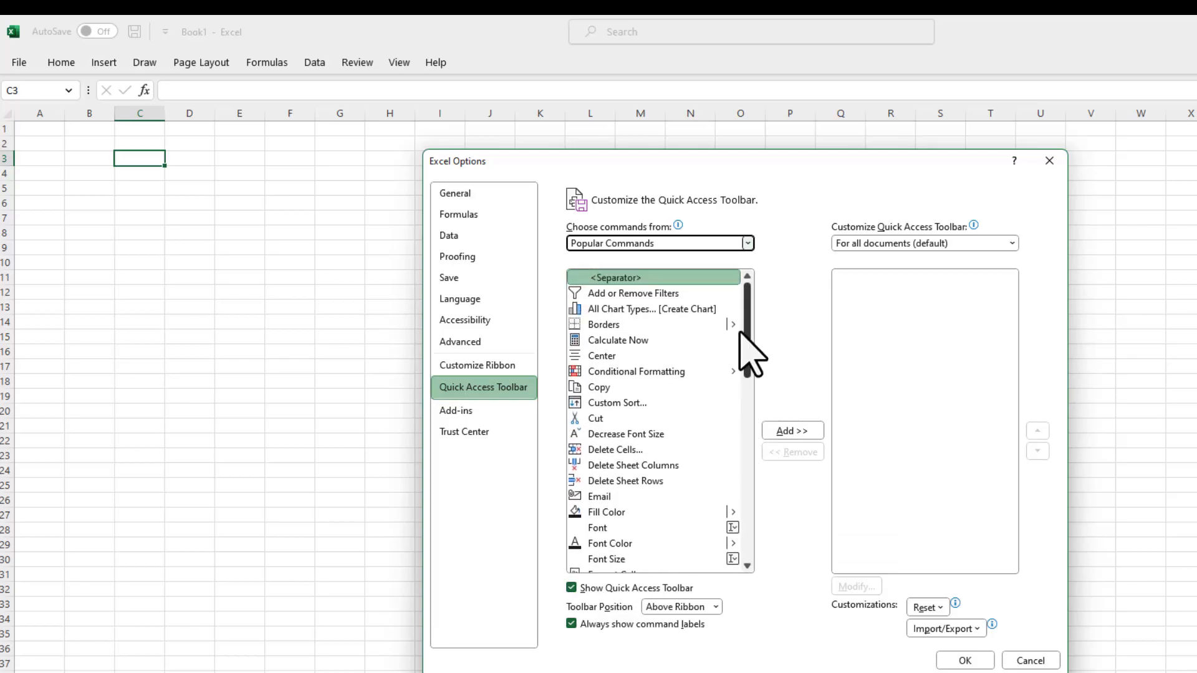
mouse_move(893, 359)
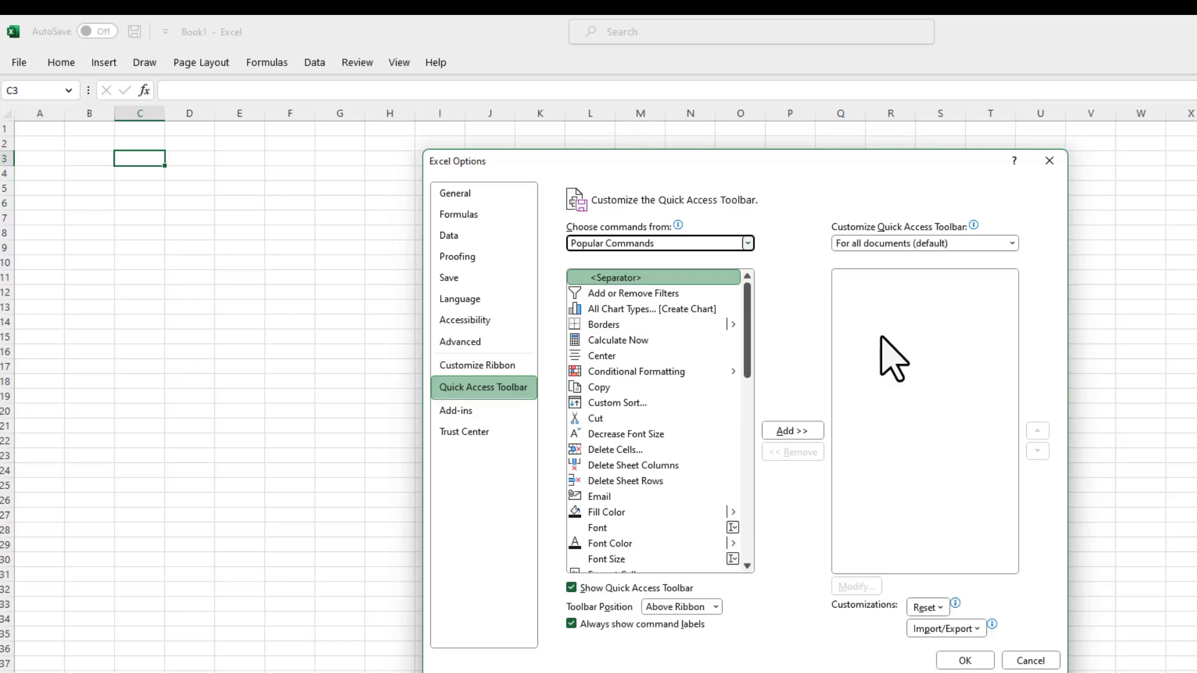
mouse_move(828, 293)
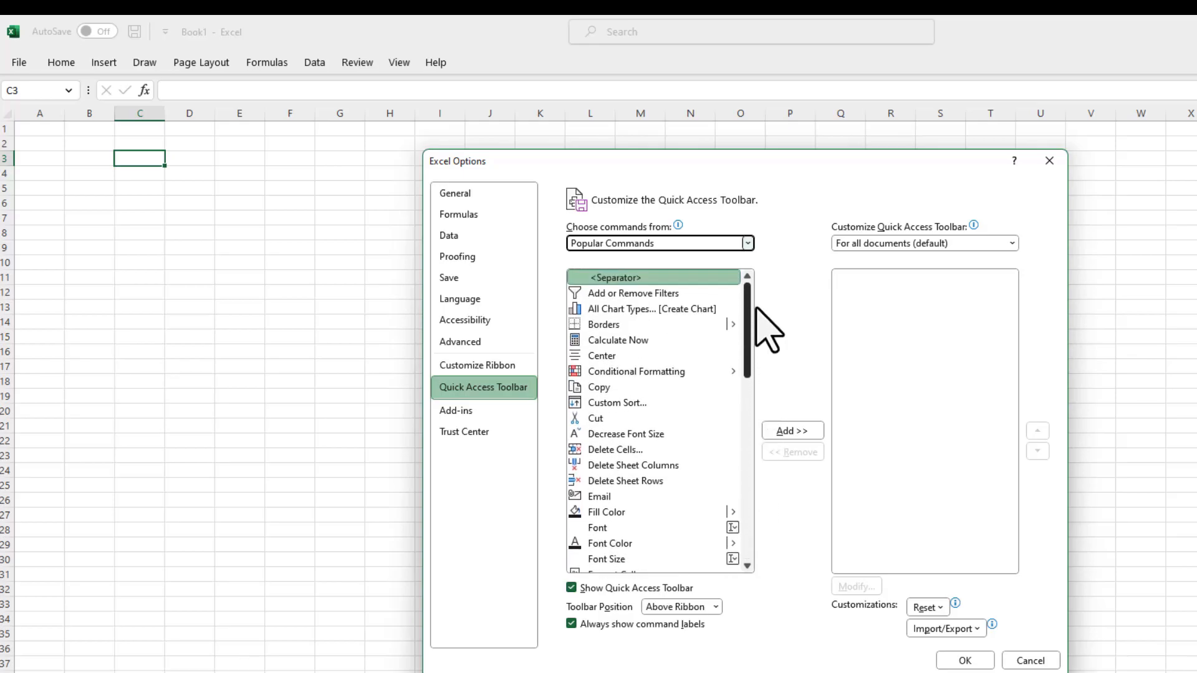
mouse_move(748, 242)
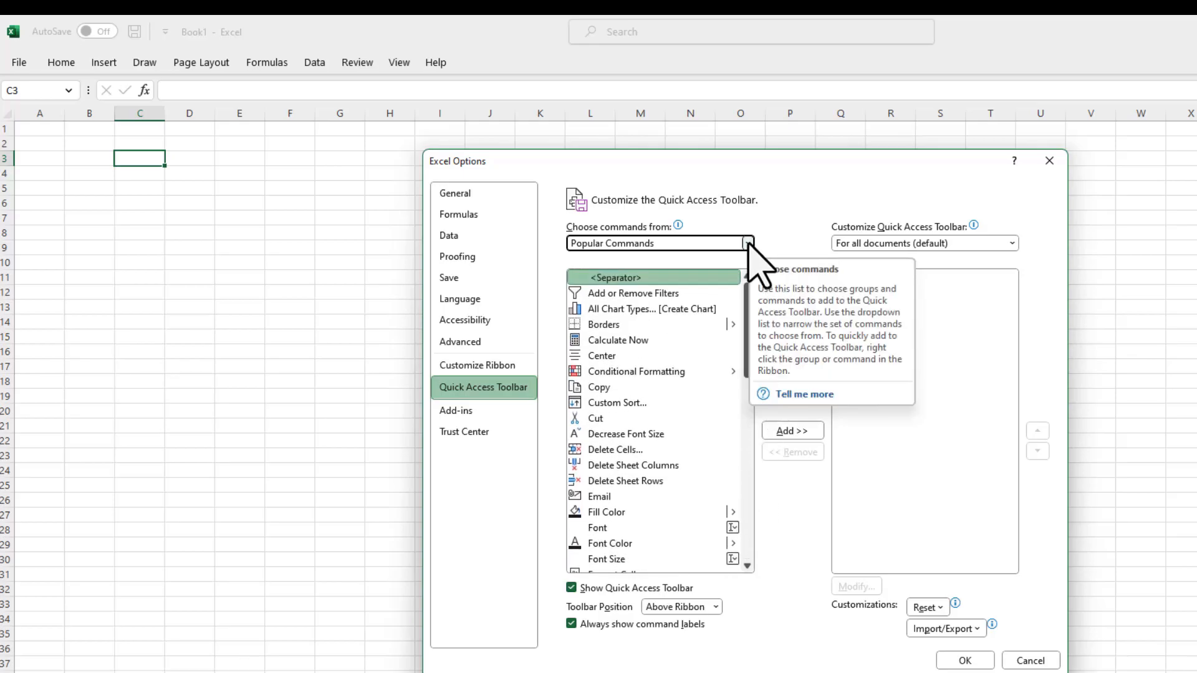
left_click(747, 242)
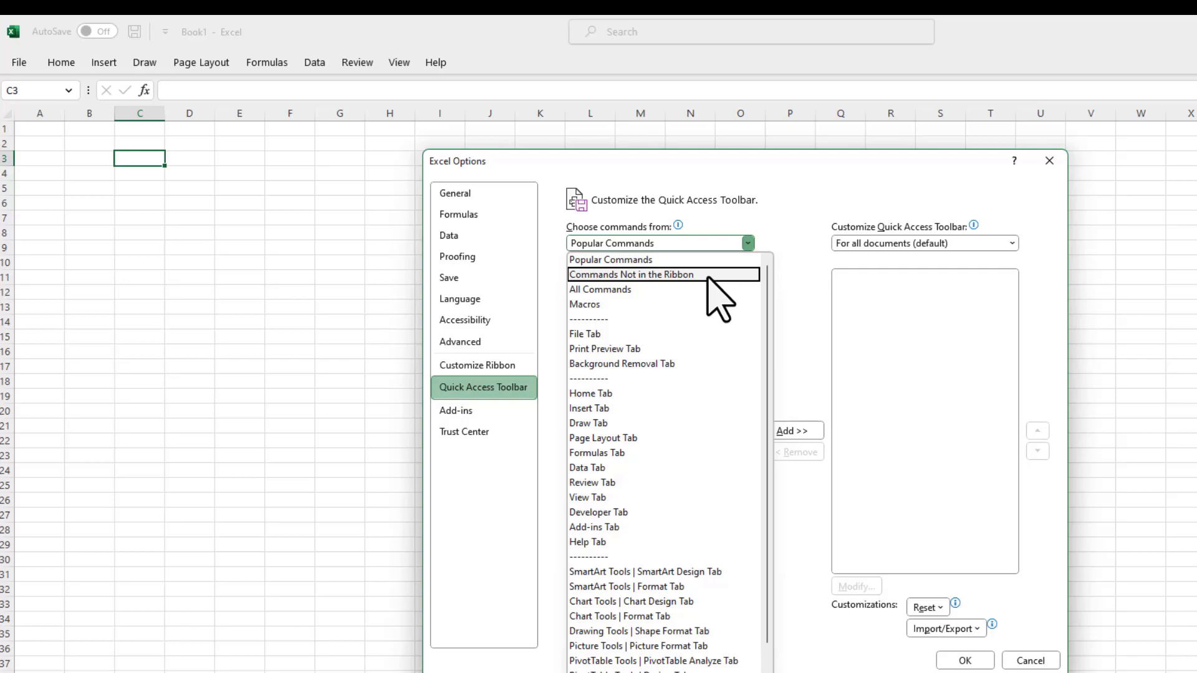
left_click(631, 274)
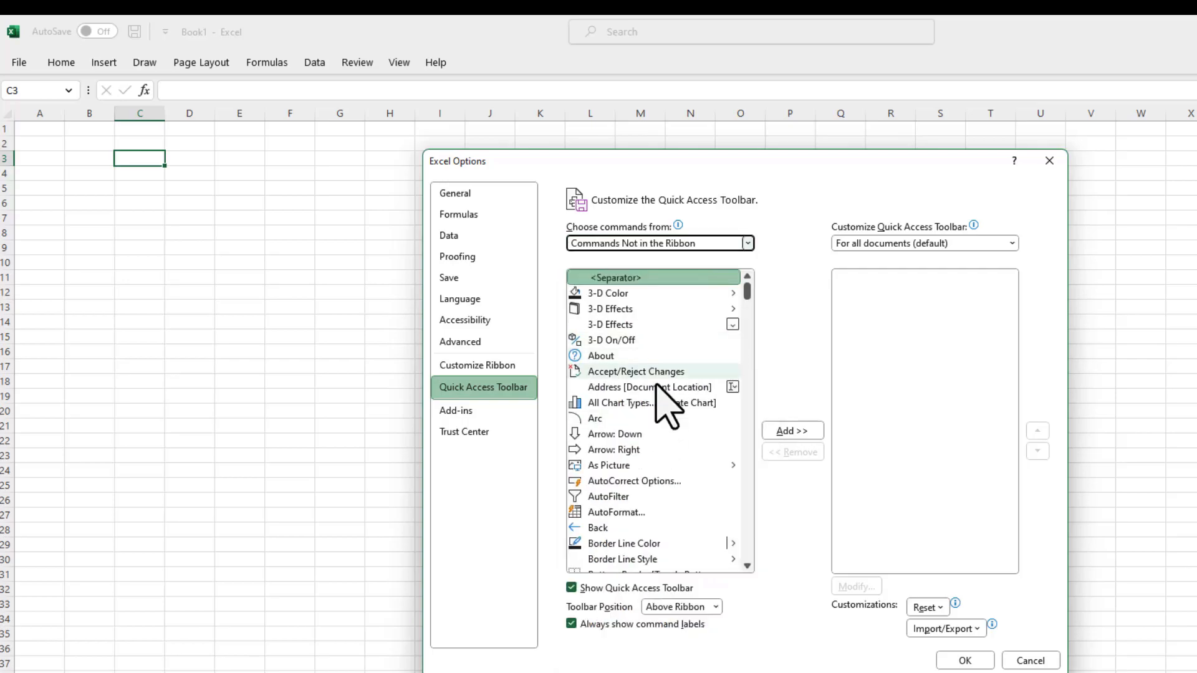
scroll("down", 3)
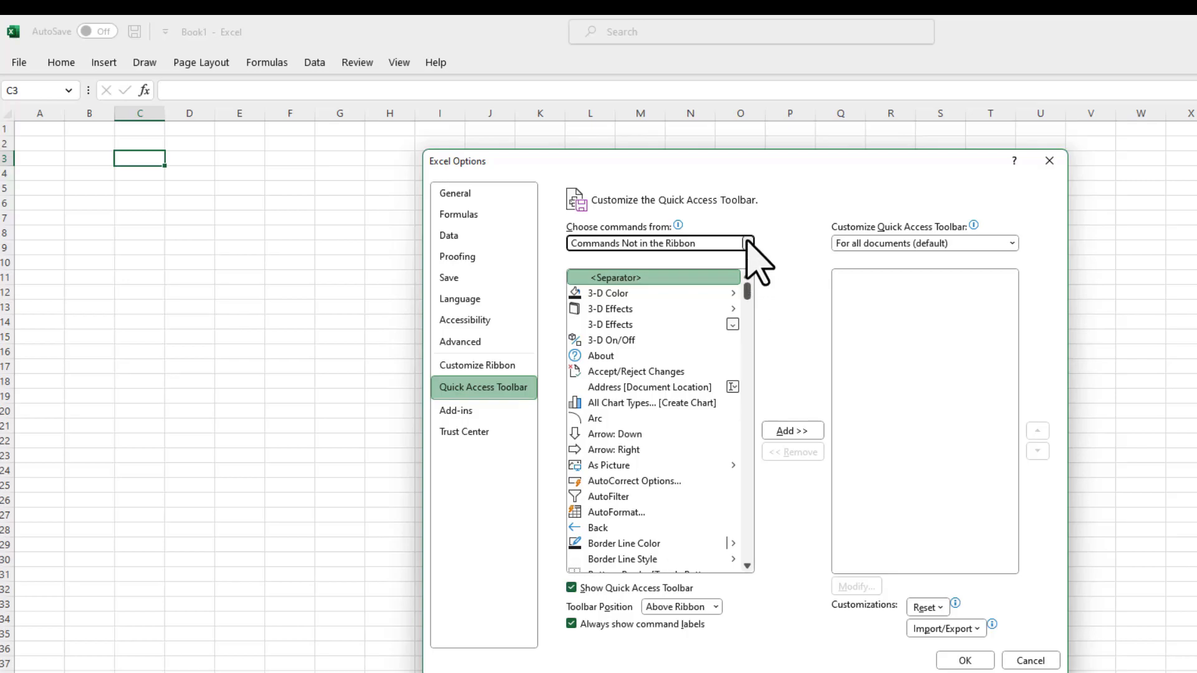
left_click(746, 243)
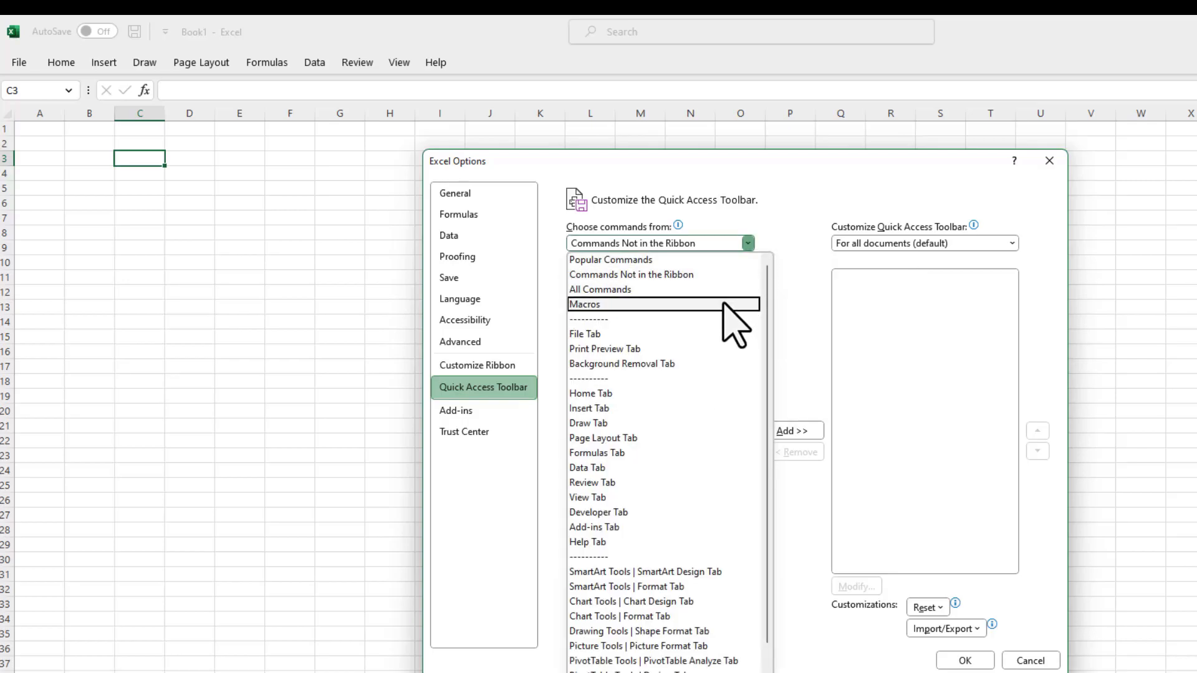
left_click(585, 303)
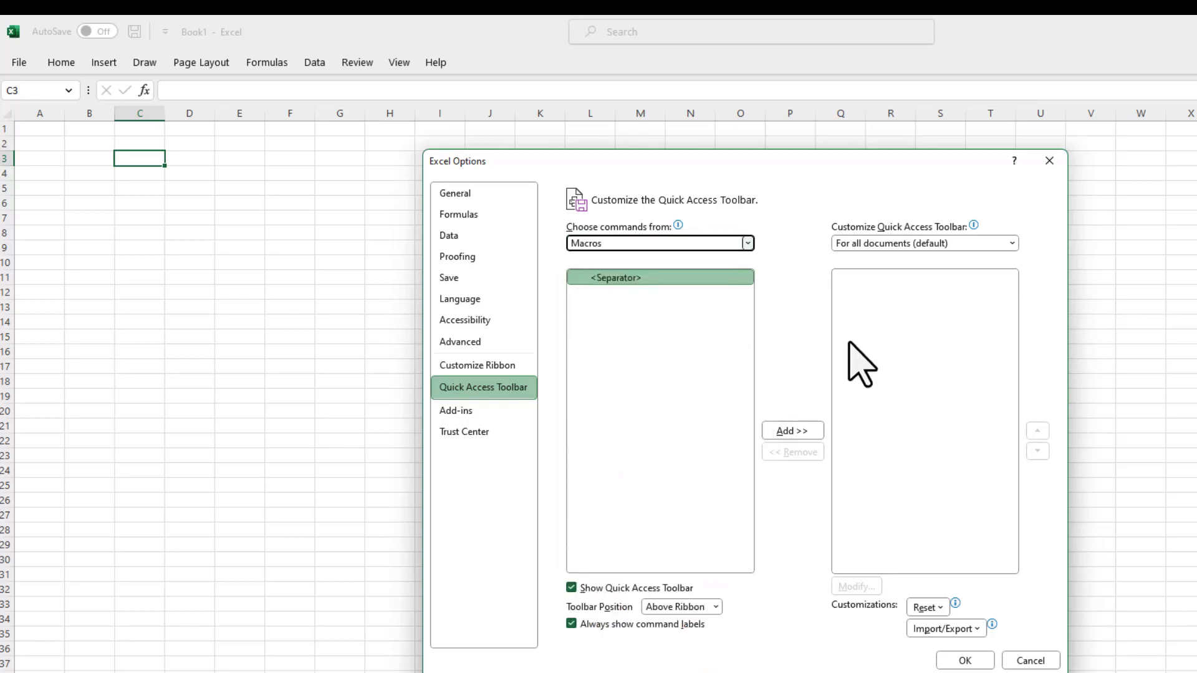
mouse_move(887, 363)
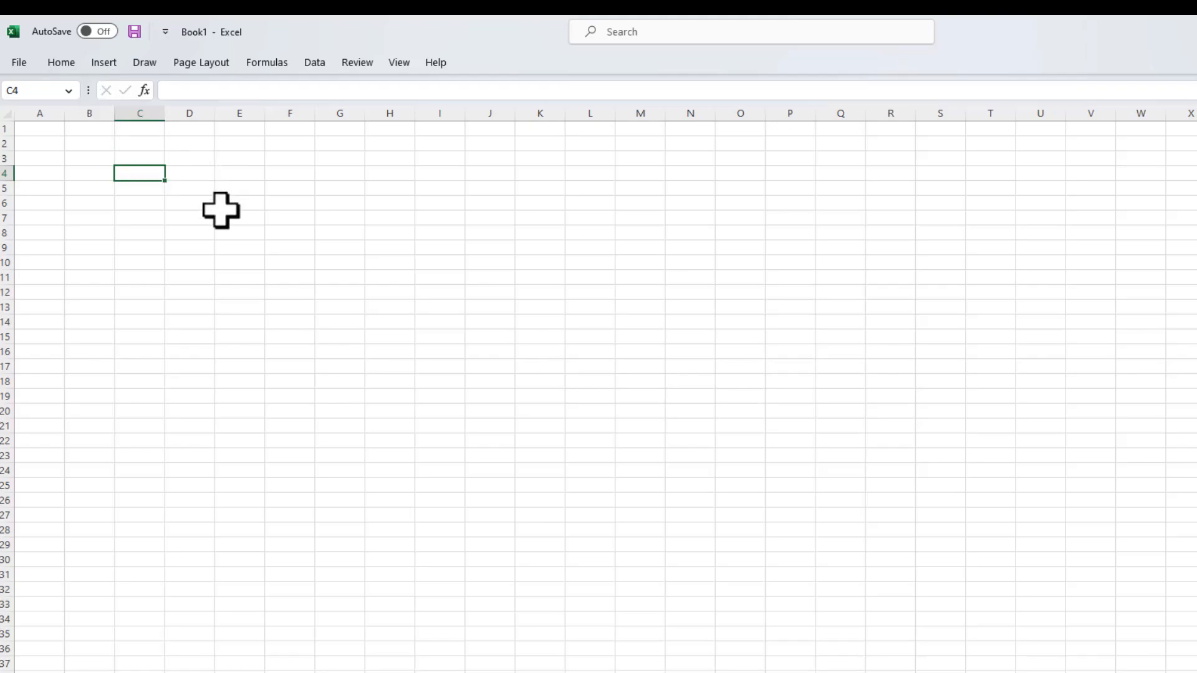
- Expand the ribbon to show the Home tab commands
left_click(61, 62)
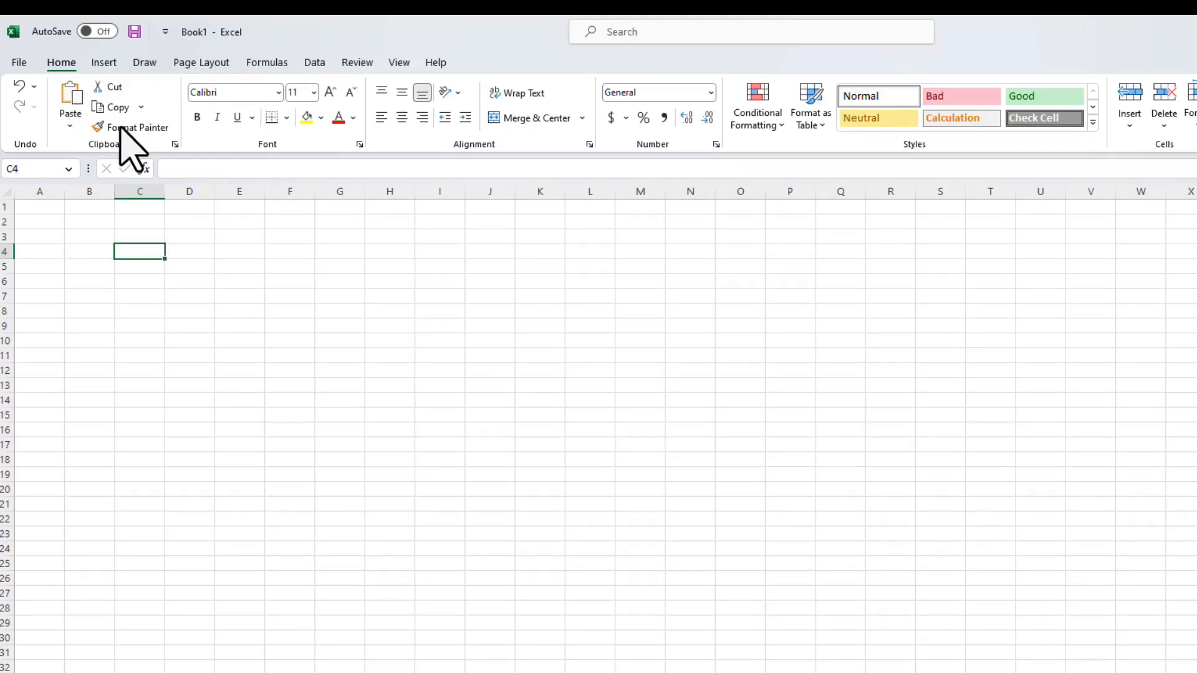
mouse_move(301, 183)
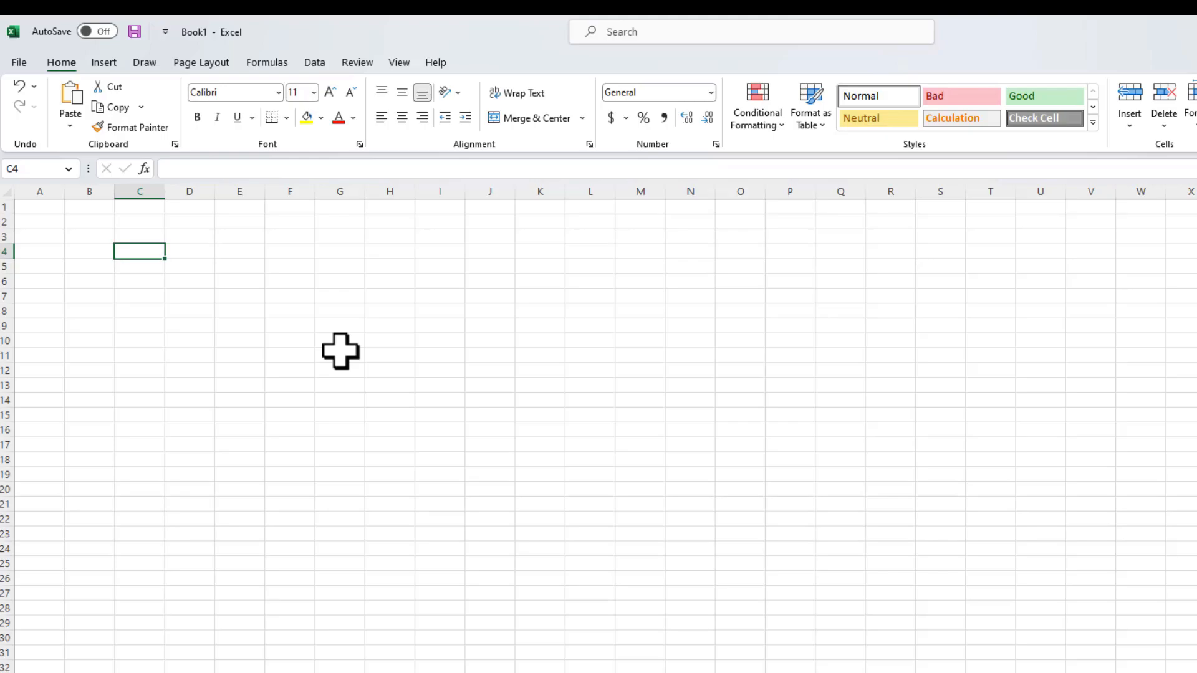
mouse_move(559, 149)
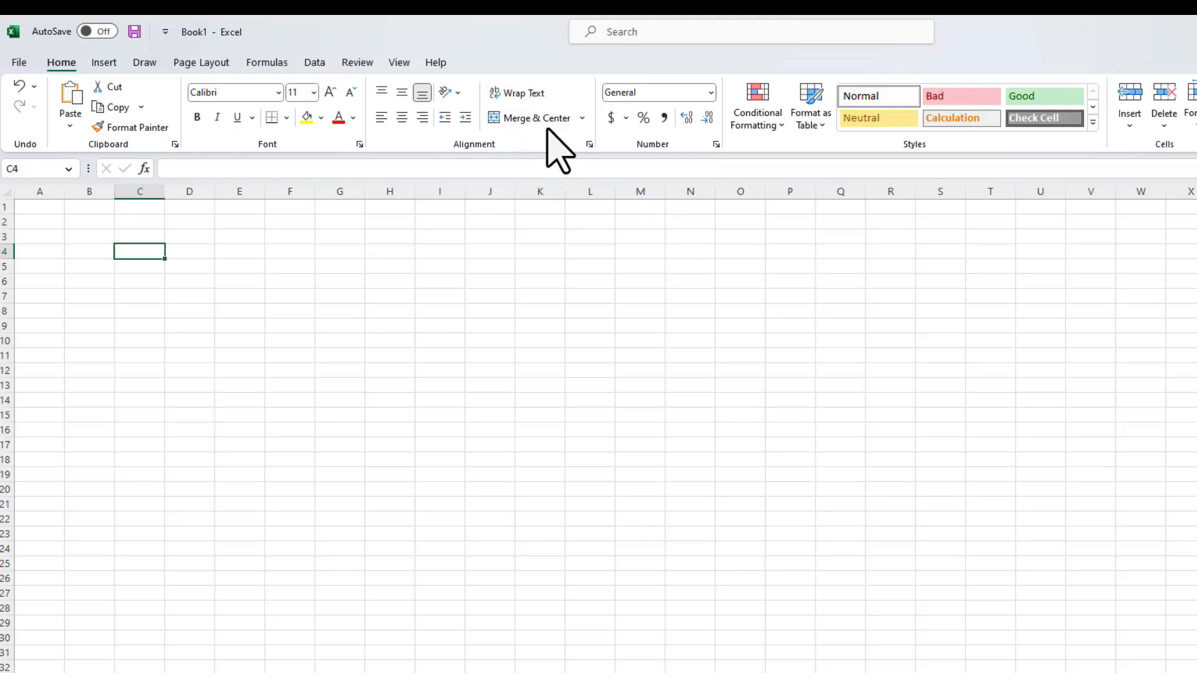
mouse_move(547, 211)
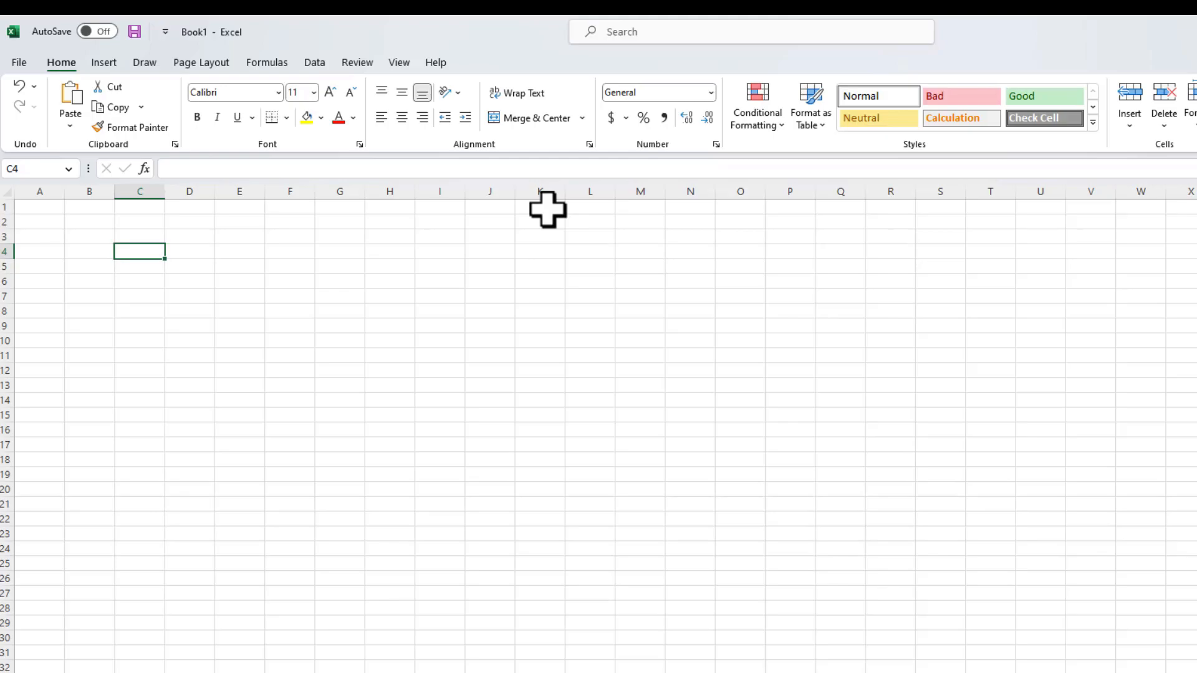
mouse_move(417, 334)
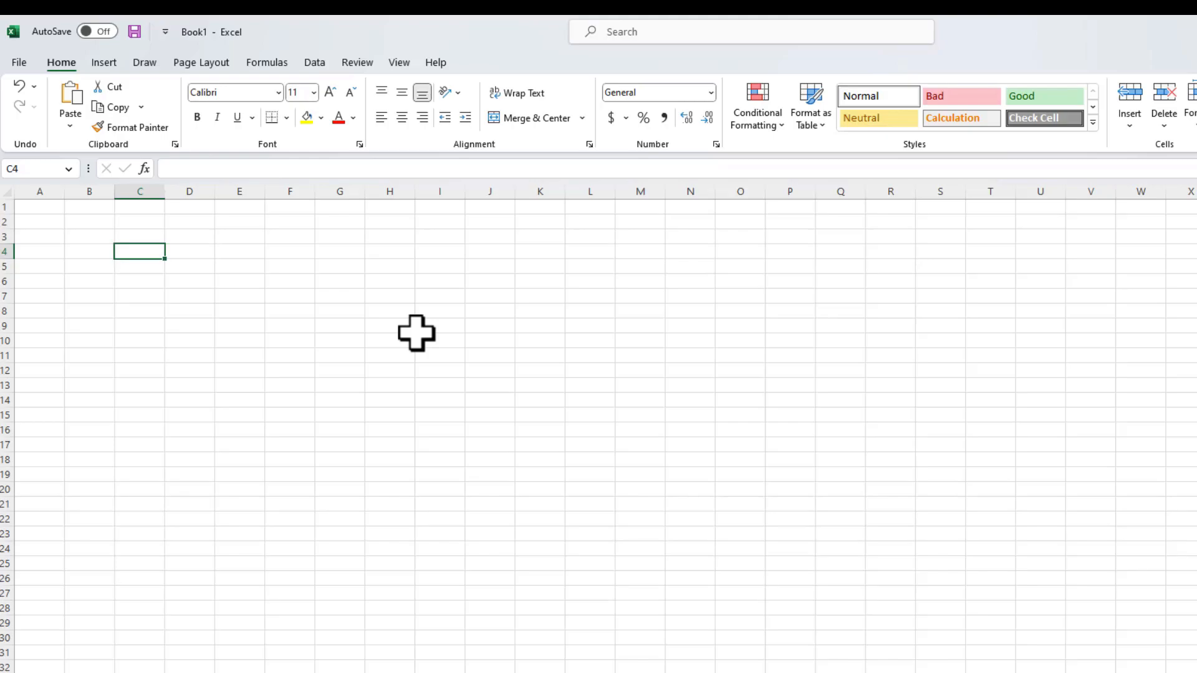
key("alt")
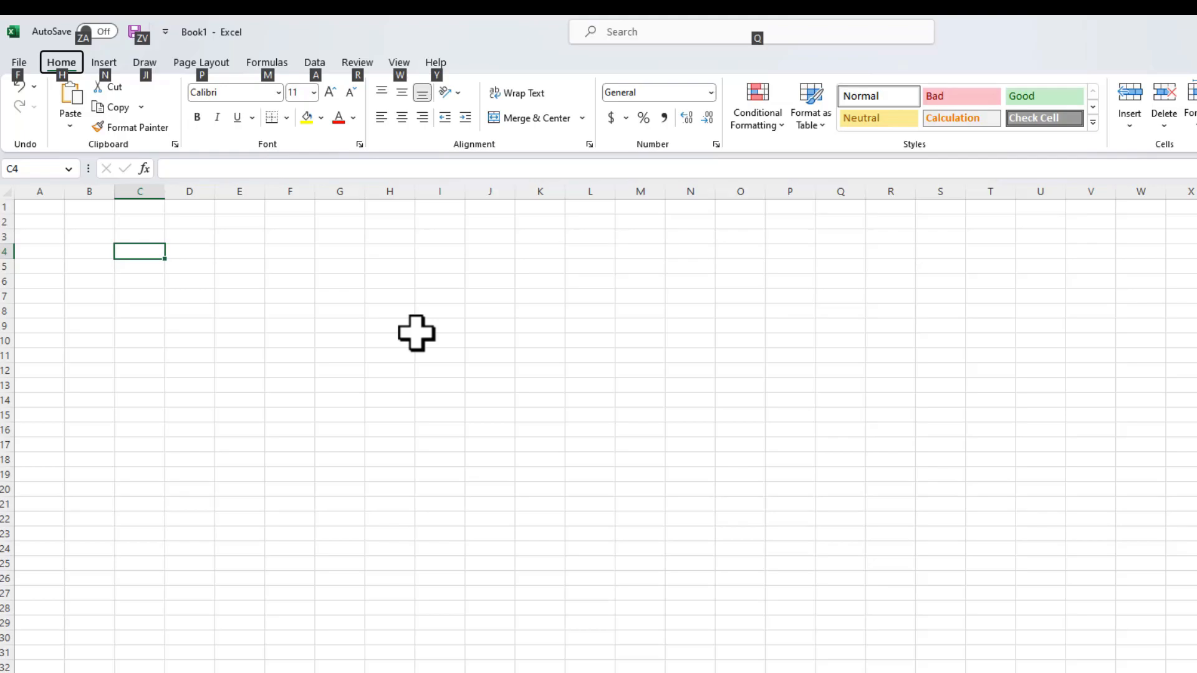
mouse_move(293, 268)
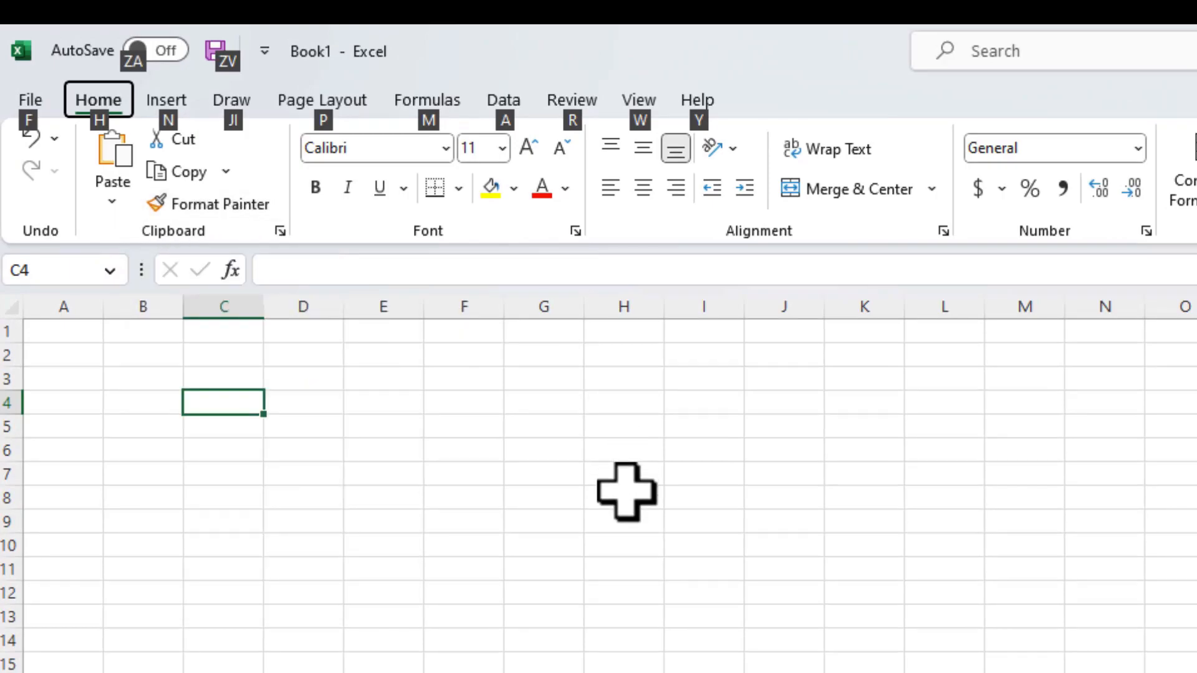
mouse_move(15, 137)
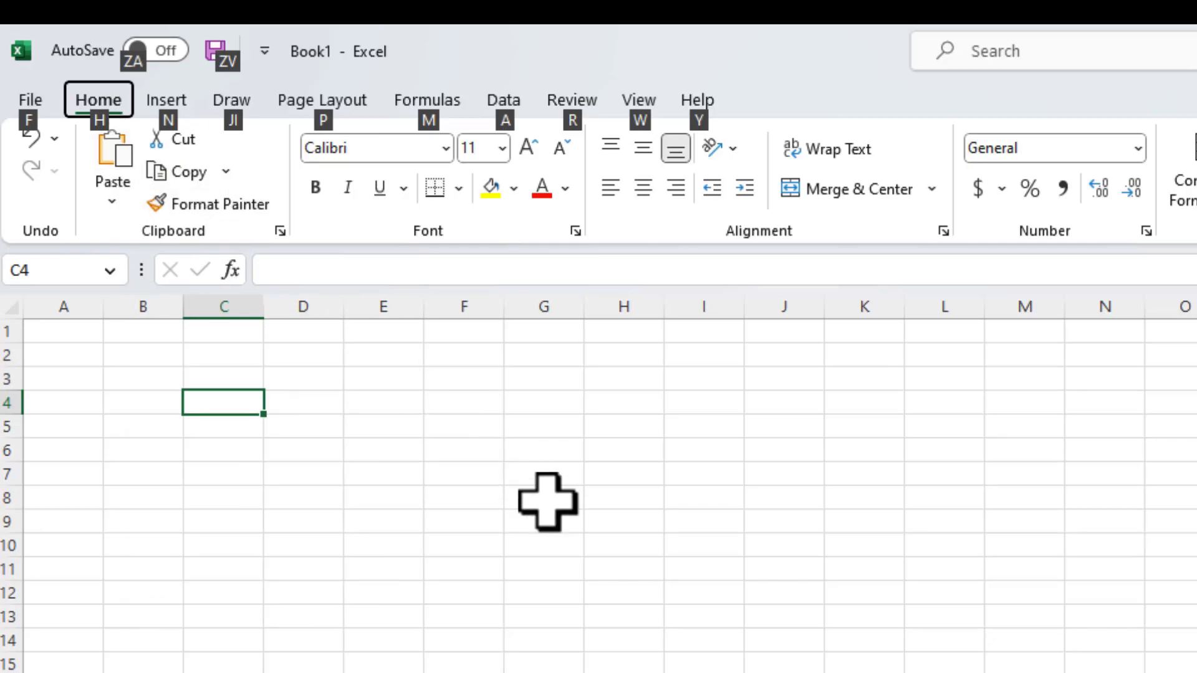
key("alt")
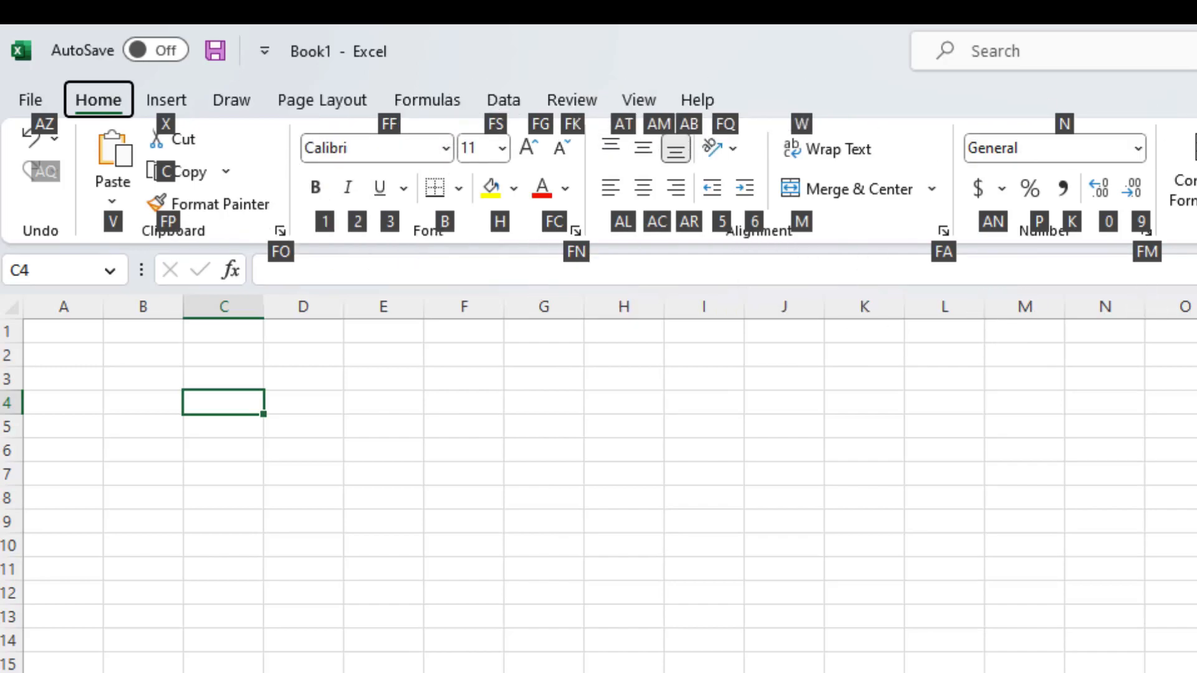
mouse_move(245, 289)
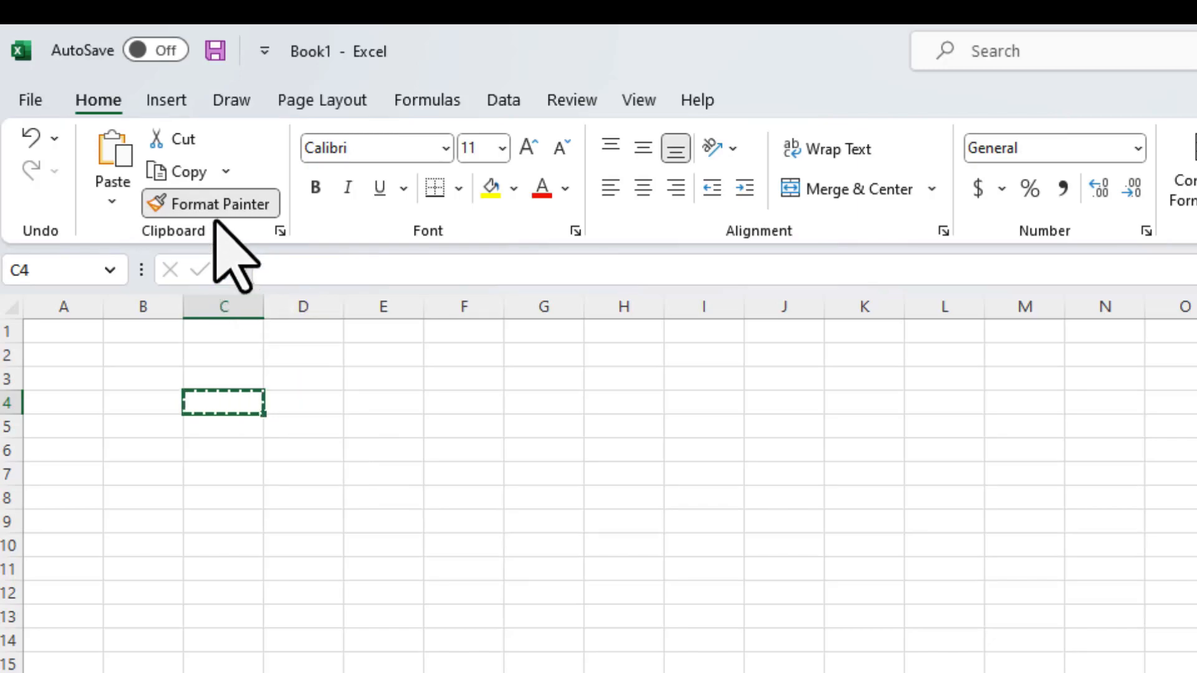
left_click(220, 204)
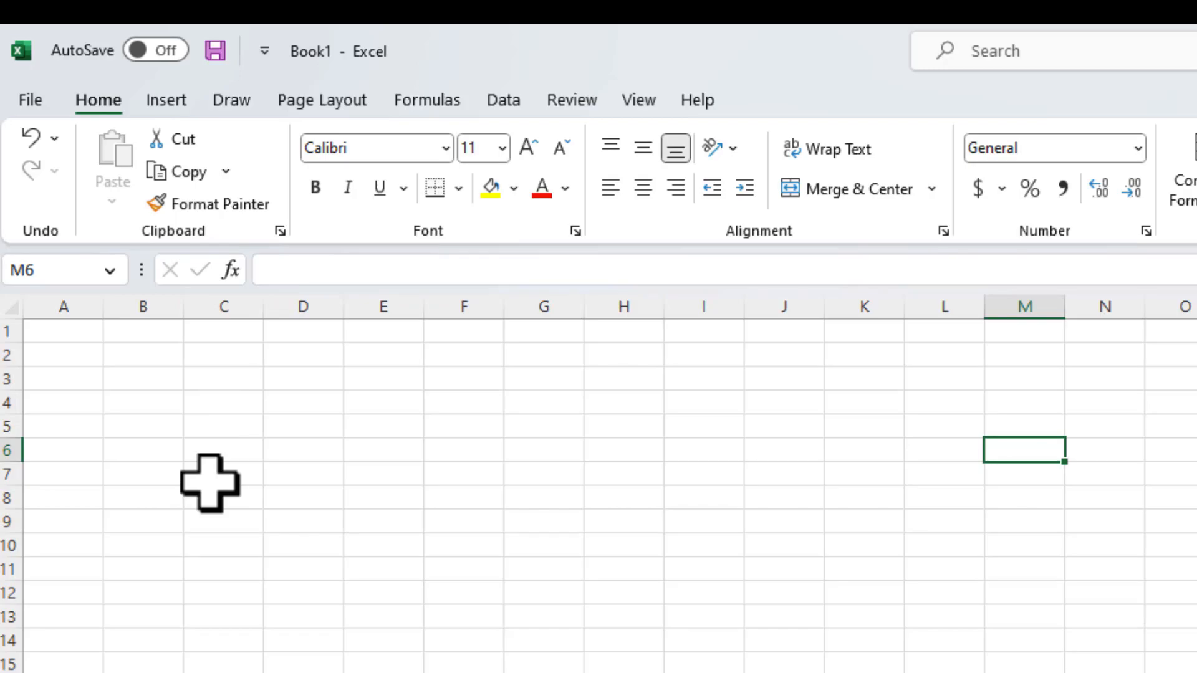
- Type 'Hello World! I love Excel' into cell C6 and reselect it
left_click(224, 449)
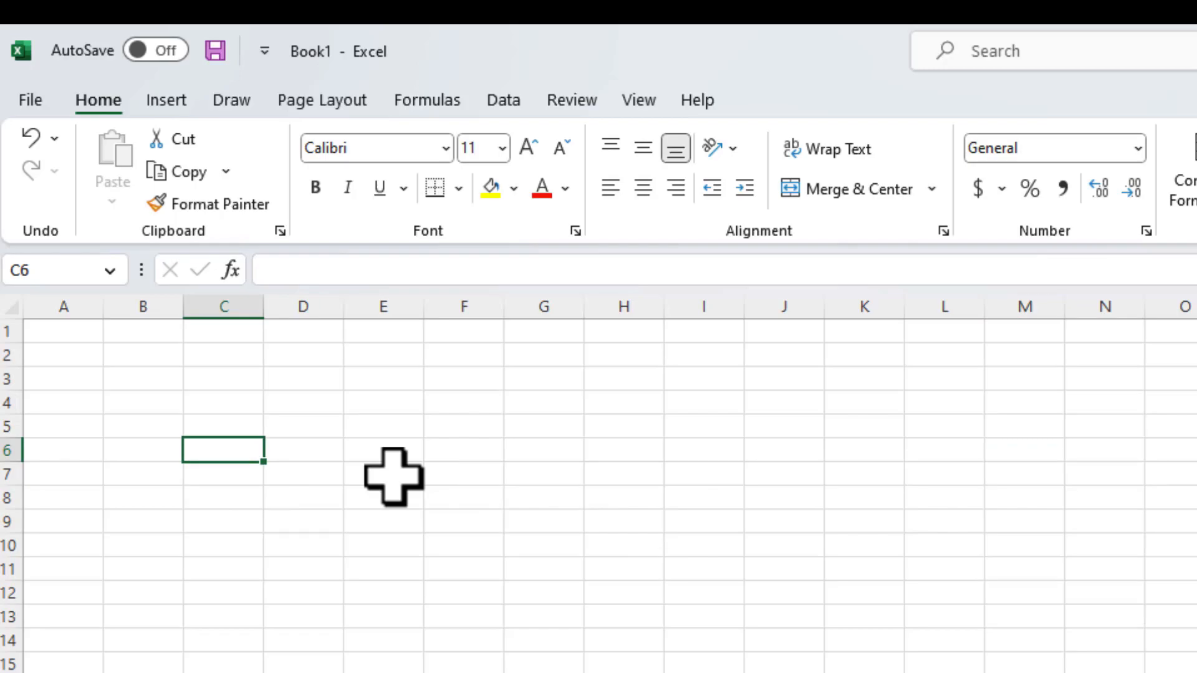
type("Hello Worl")
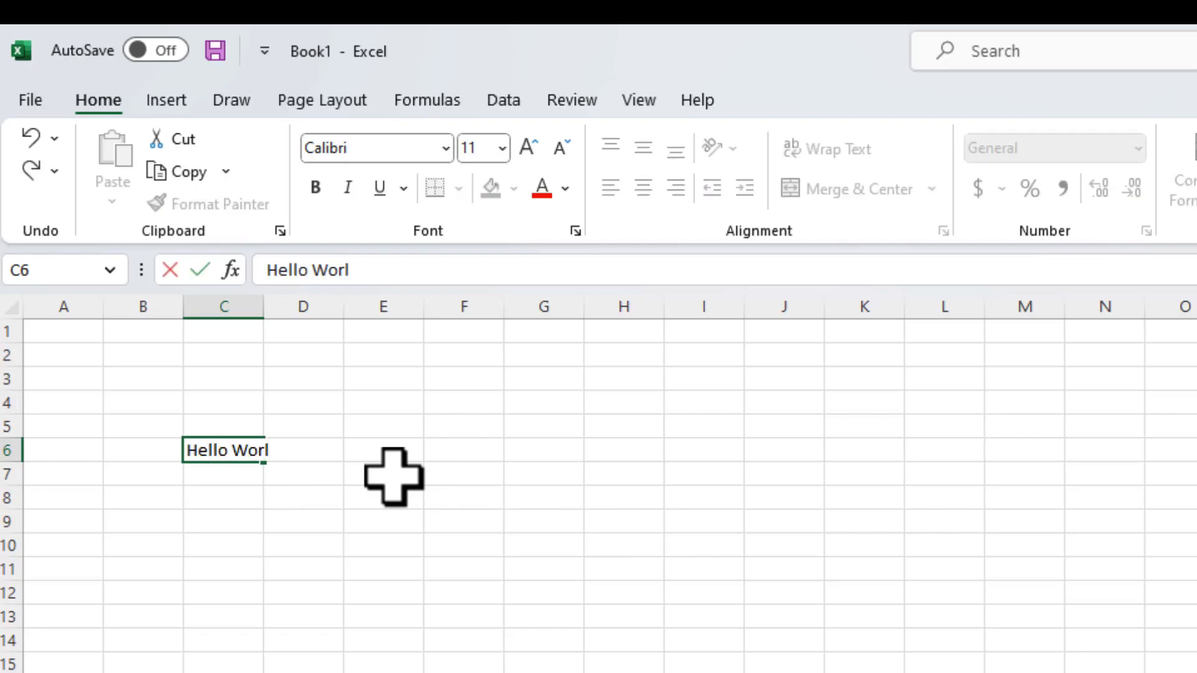
type("d! I")
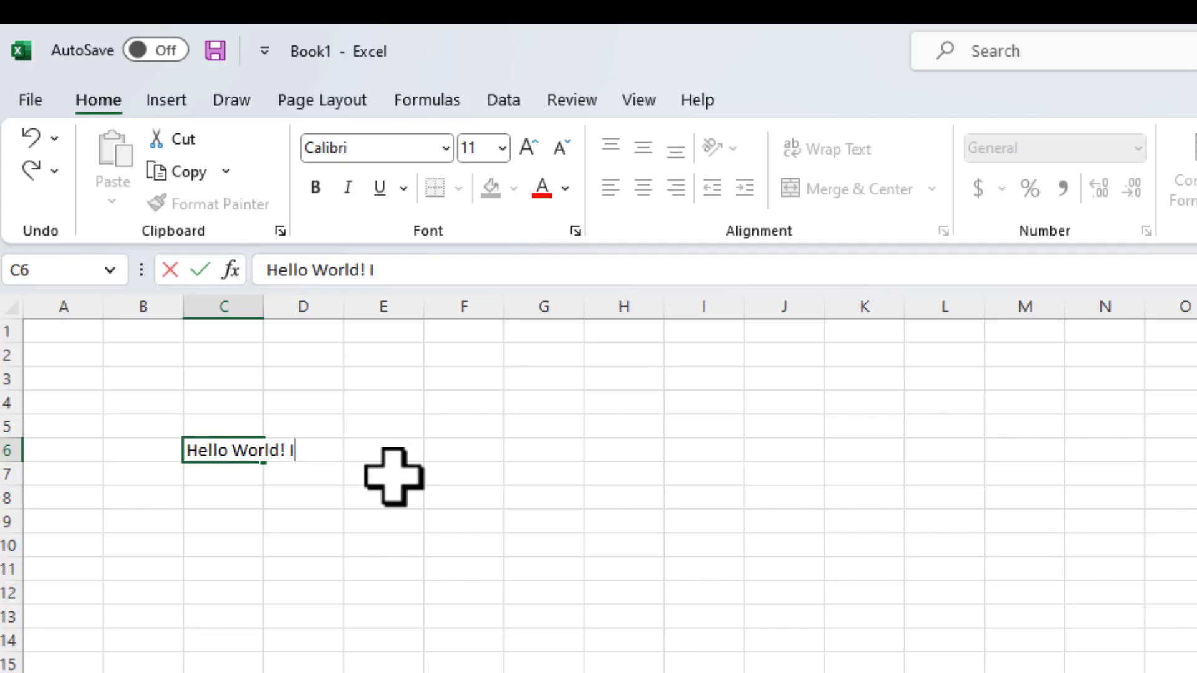
type("love Excel")
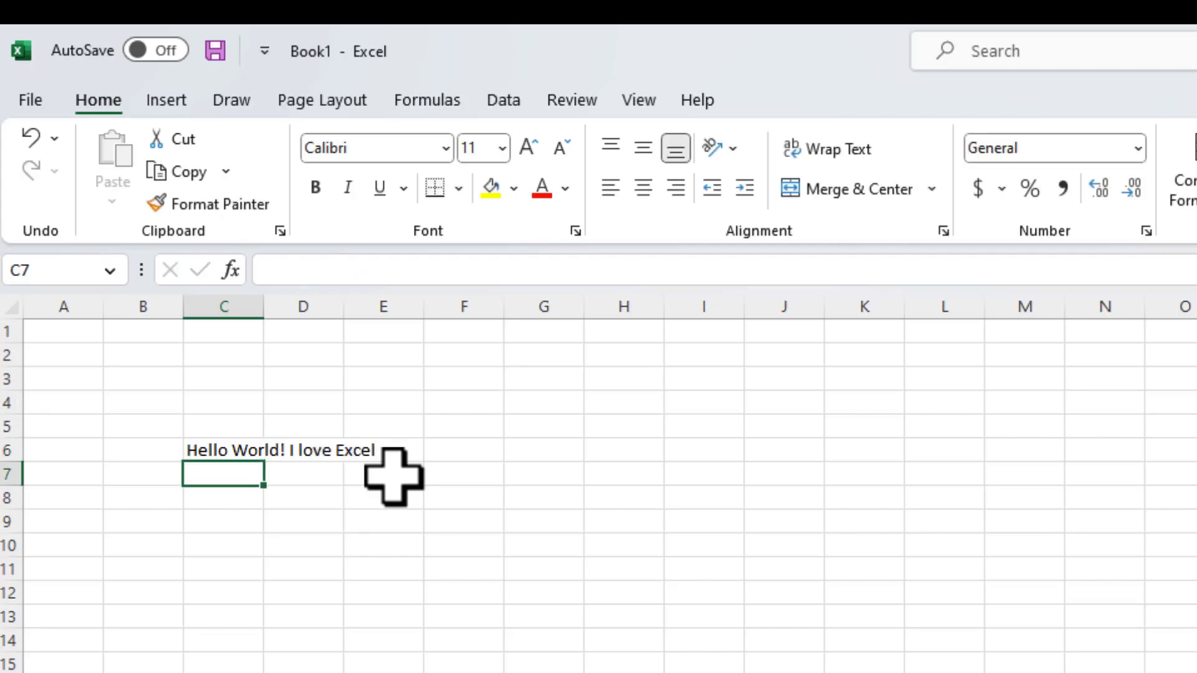
left_click(224, 449)
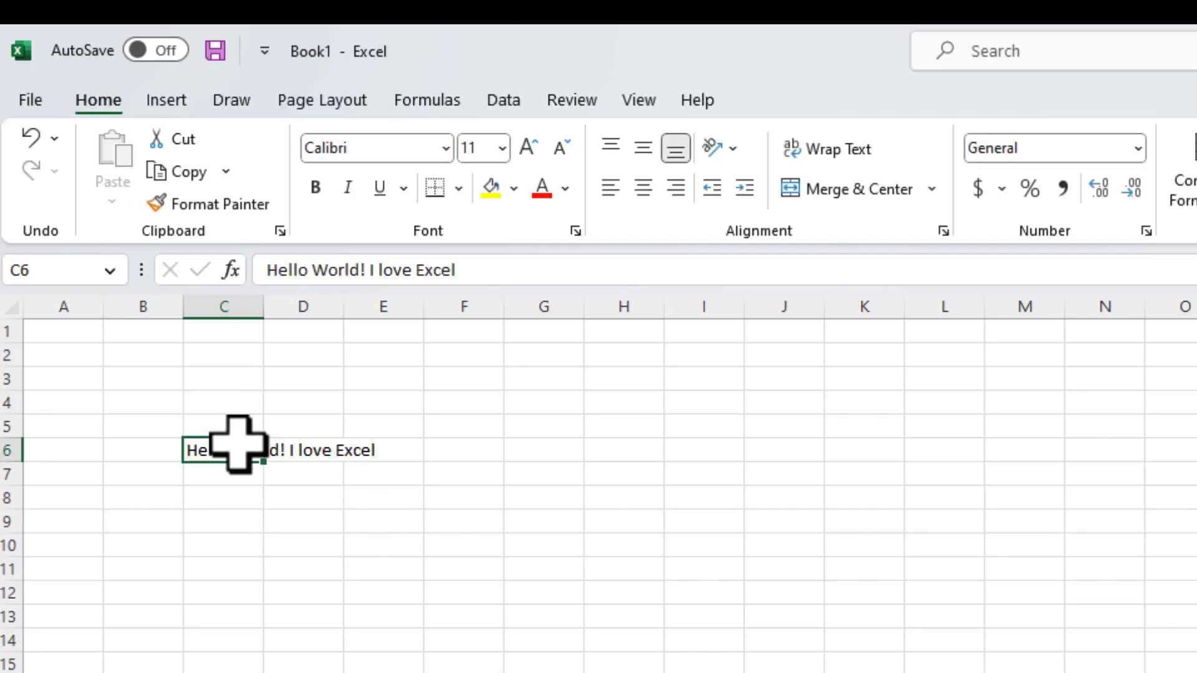
mouse_move(298, 489)
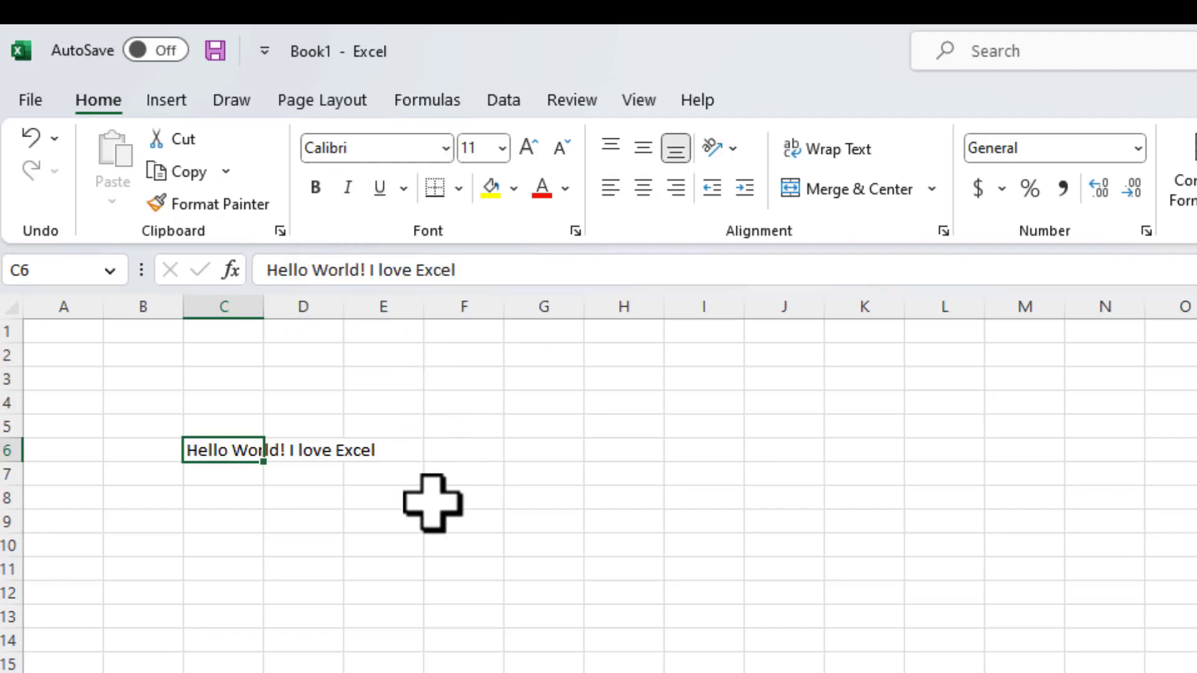
mouse_move(494, 347)
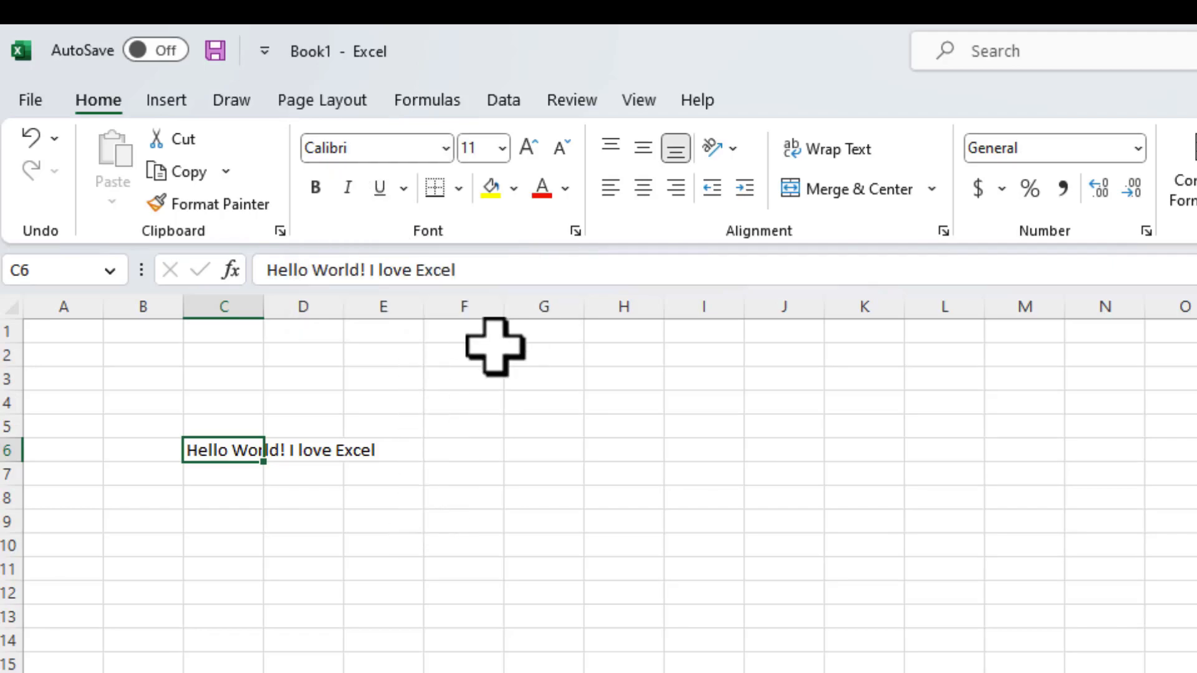
mouse_move(1058, 649)
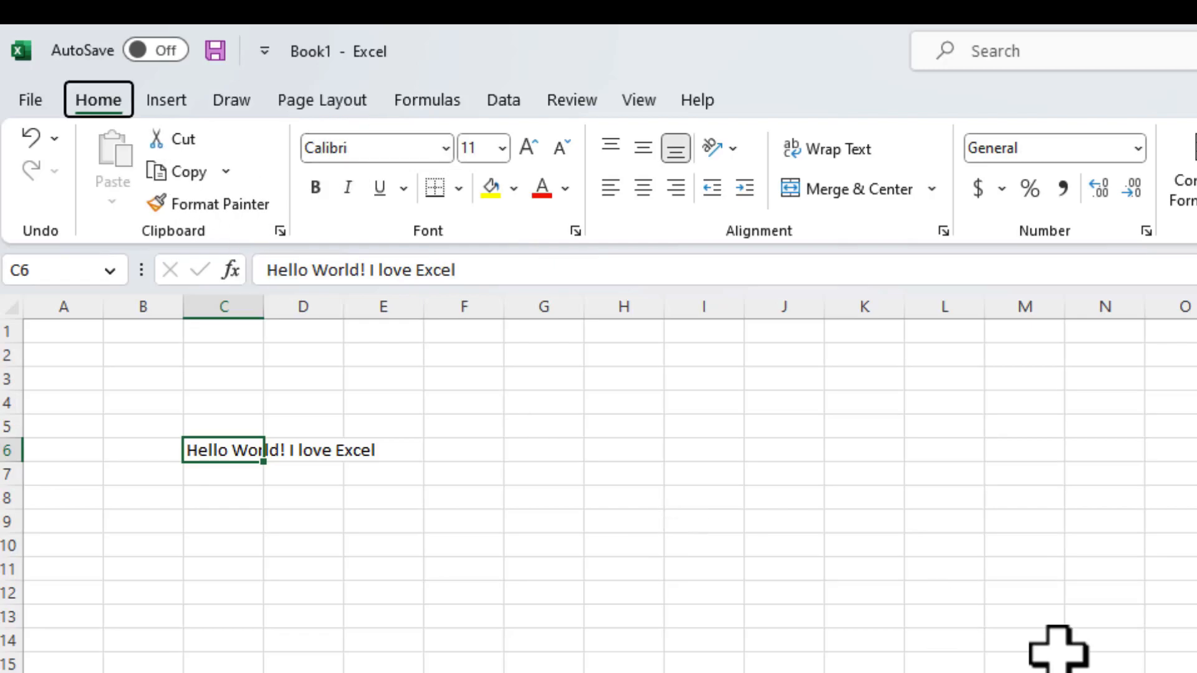
- Use Alt ribbon shortcuts to change C6's font from Calibri to Times New Roman
key("alt")
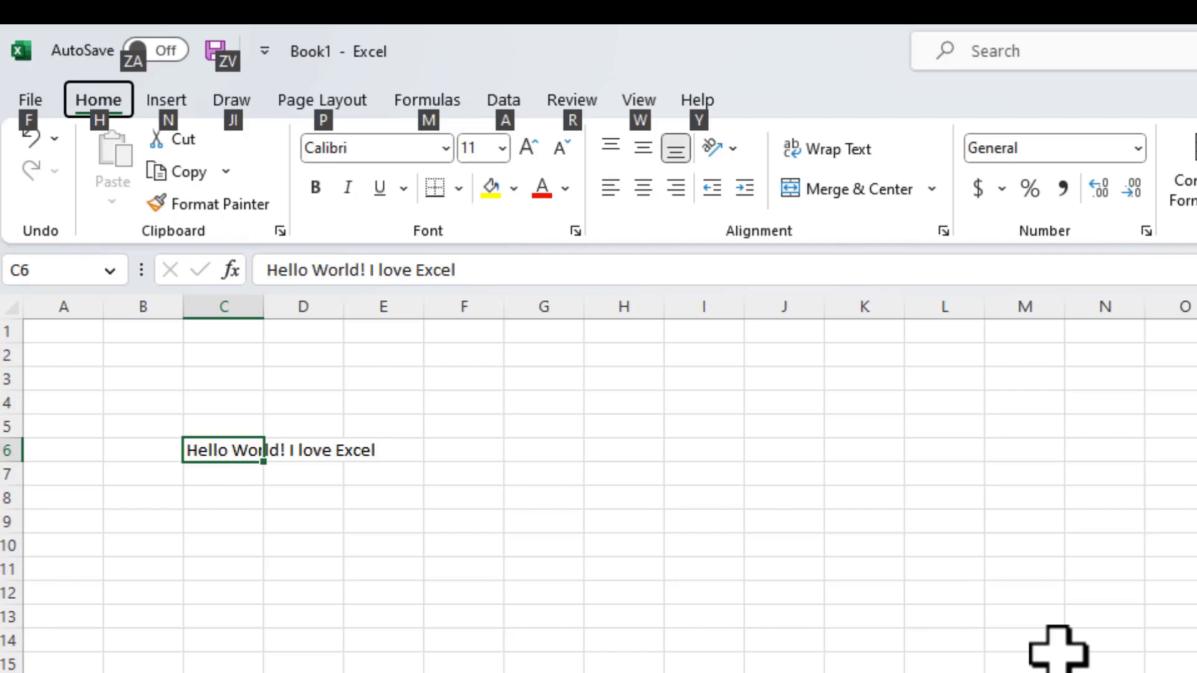
key("alt")
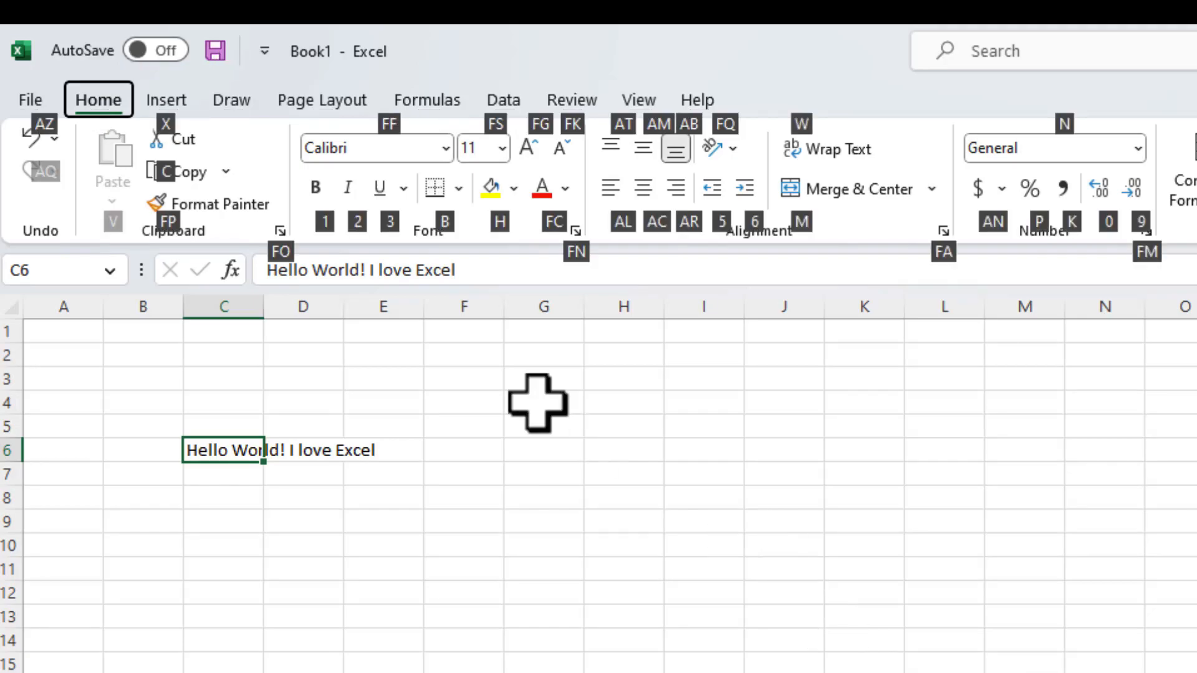
mouse_move(374, 148)
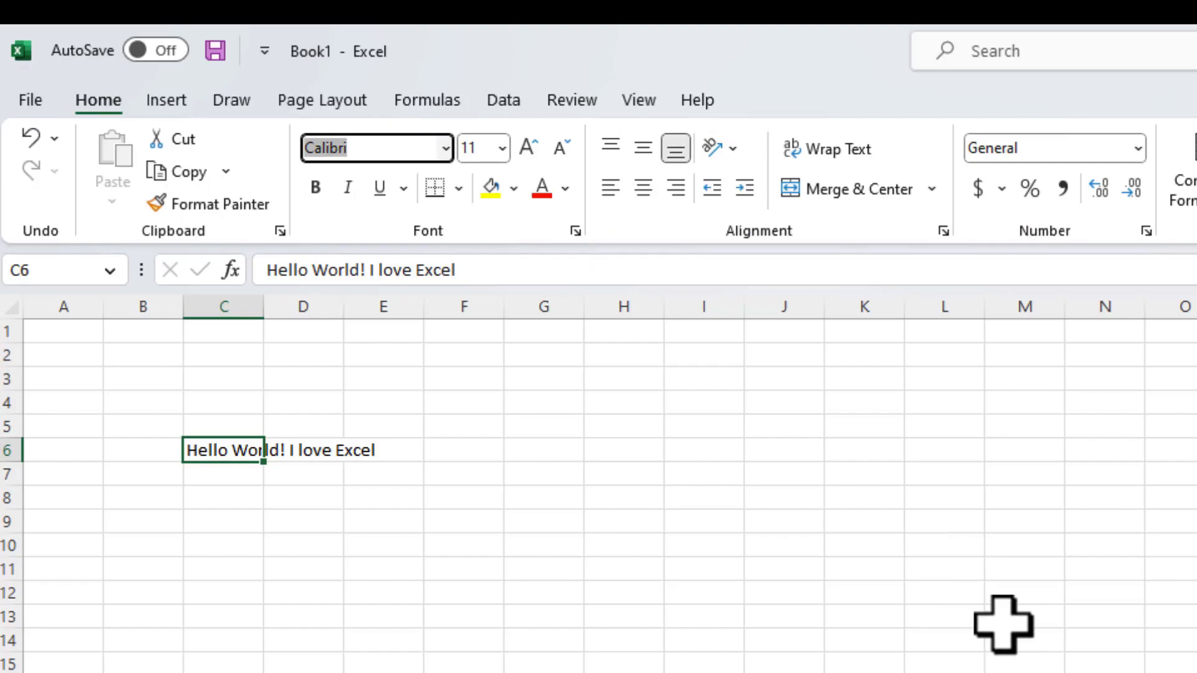
type("Times New Roman")
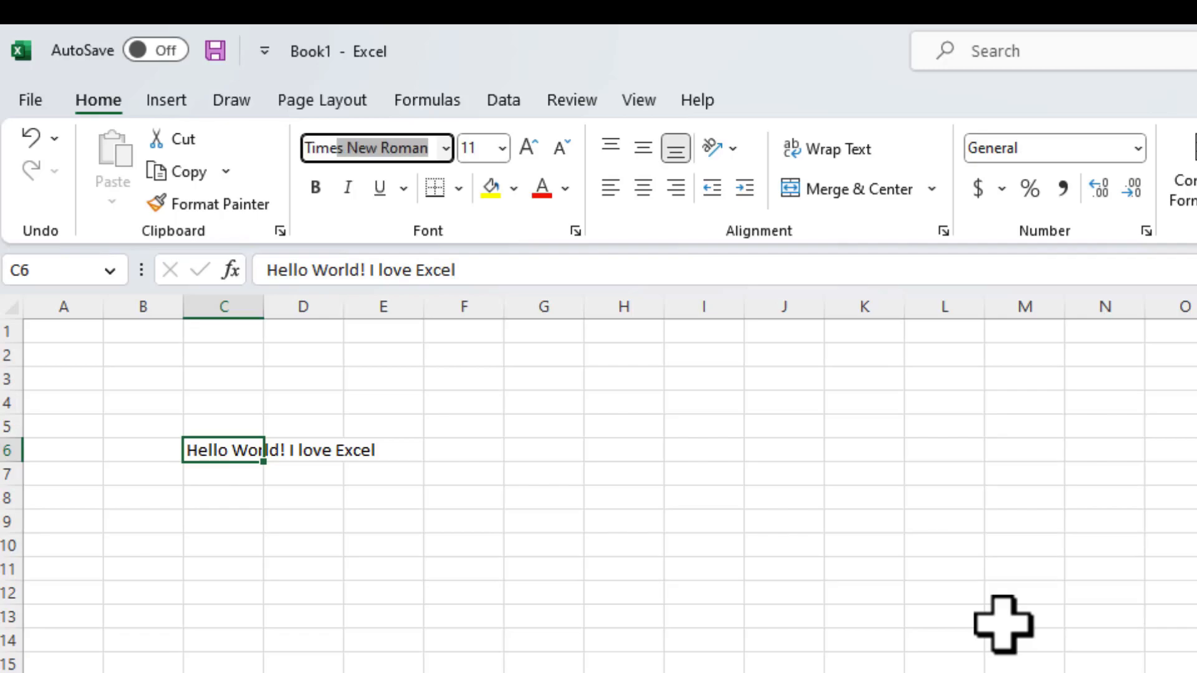
left_click(376, 149)
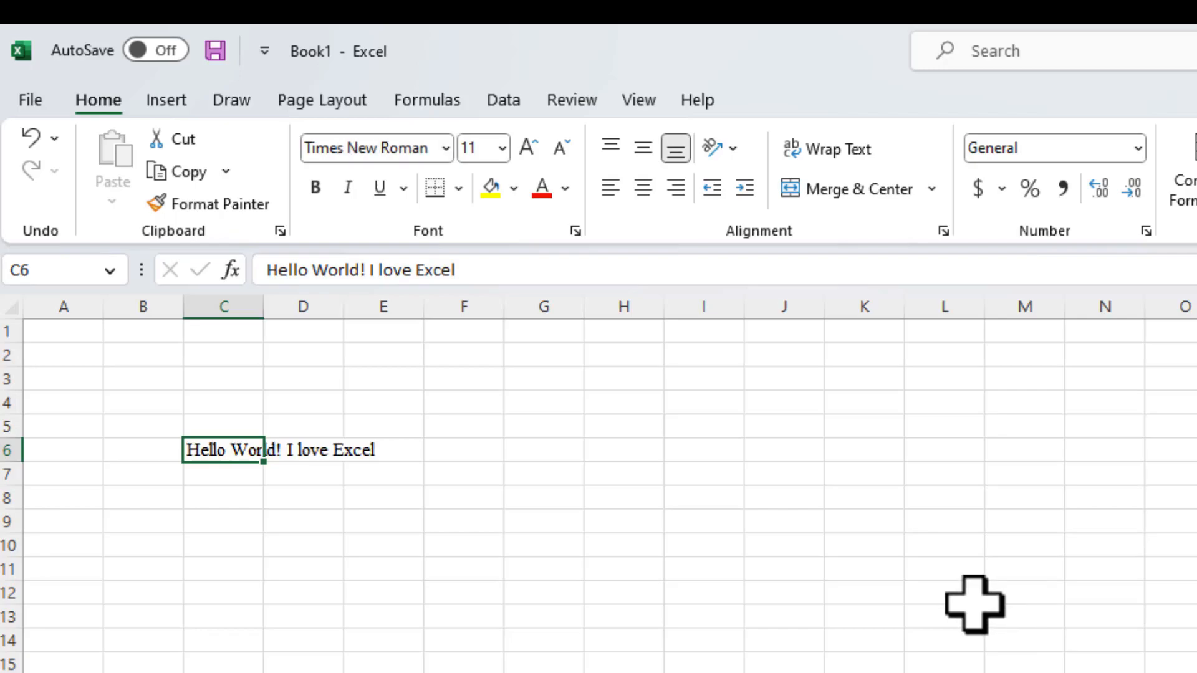
mouse_move(254, 481)
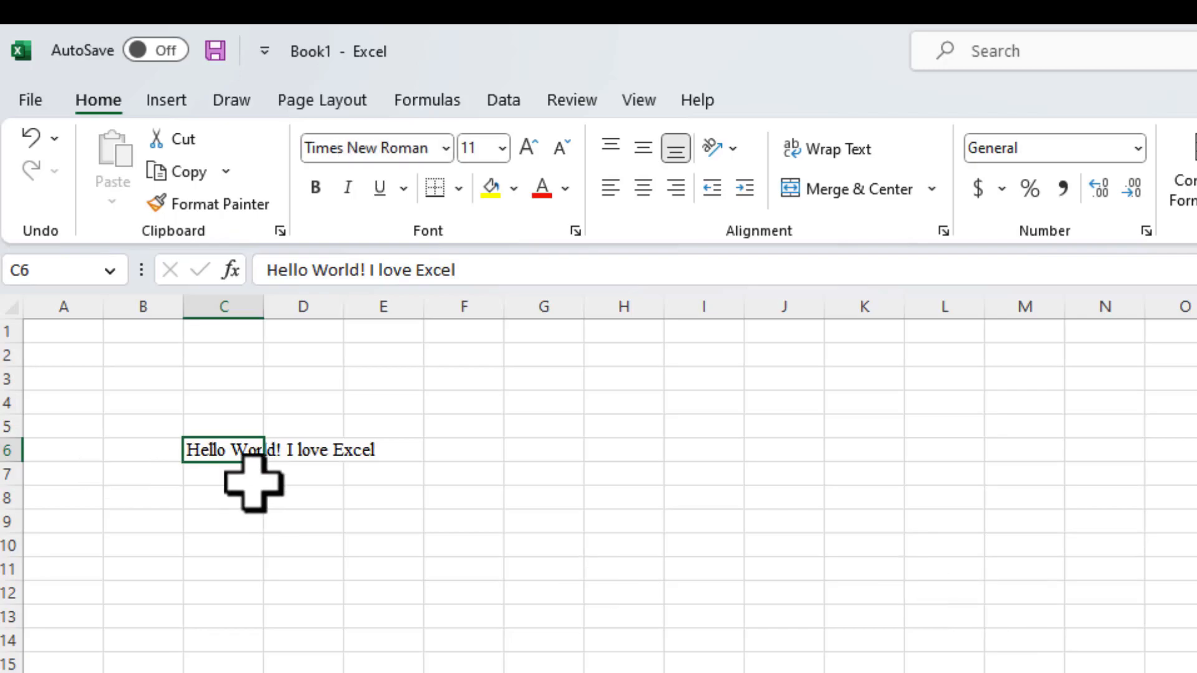